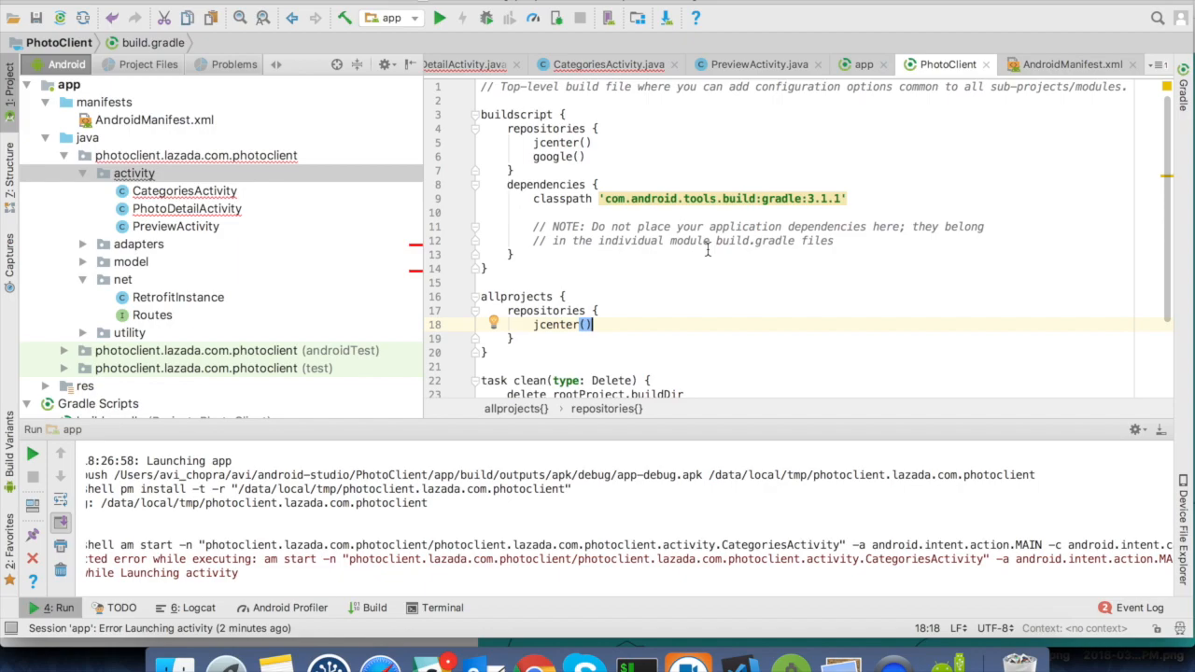
{"action": "mouse_move", "coordinate": [545, 581]}
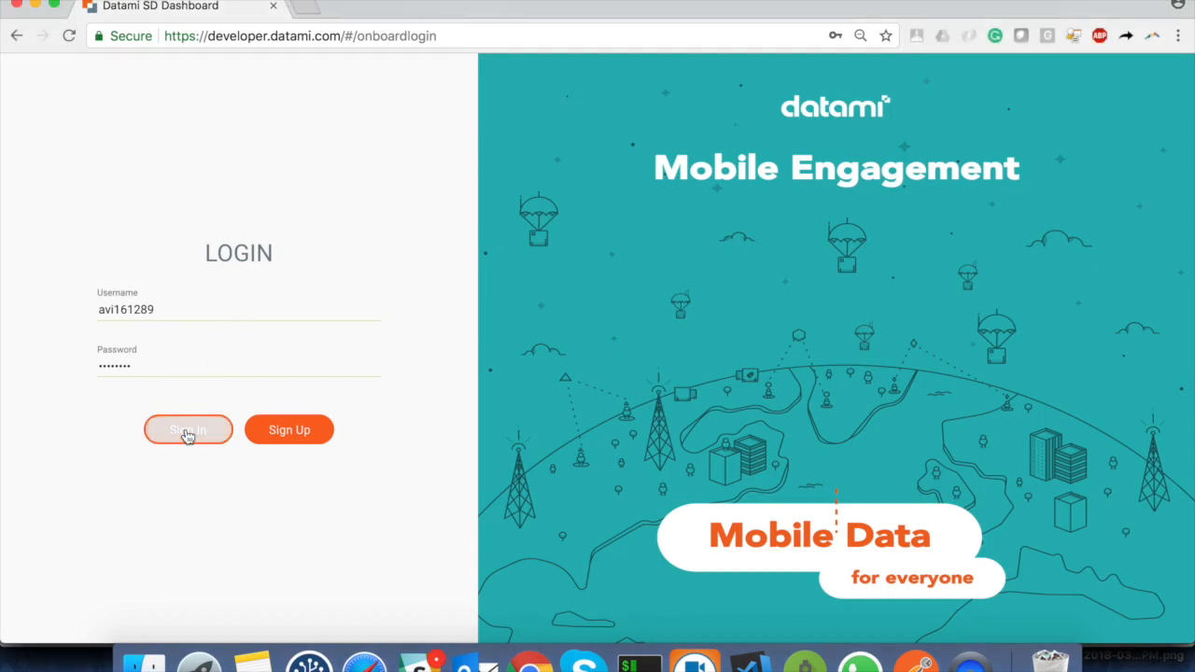
Log in to the Datami Developer Portal with the entered credentials
{"action": "left_click", "coordinate": [186, 429]}
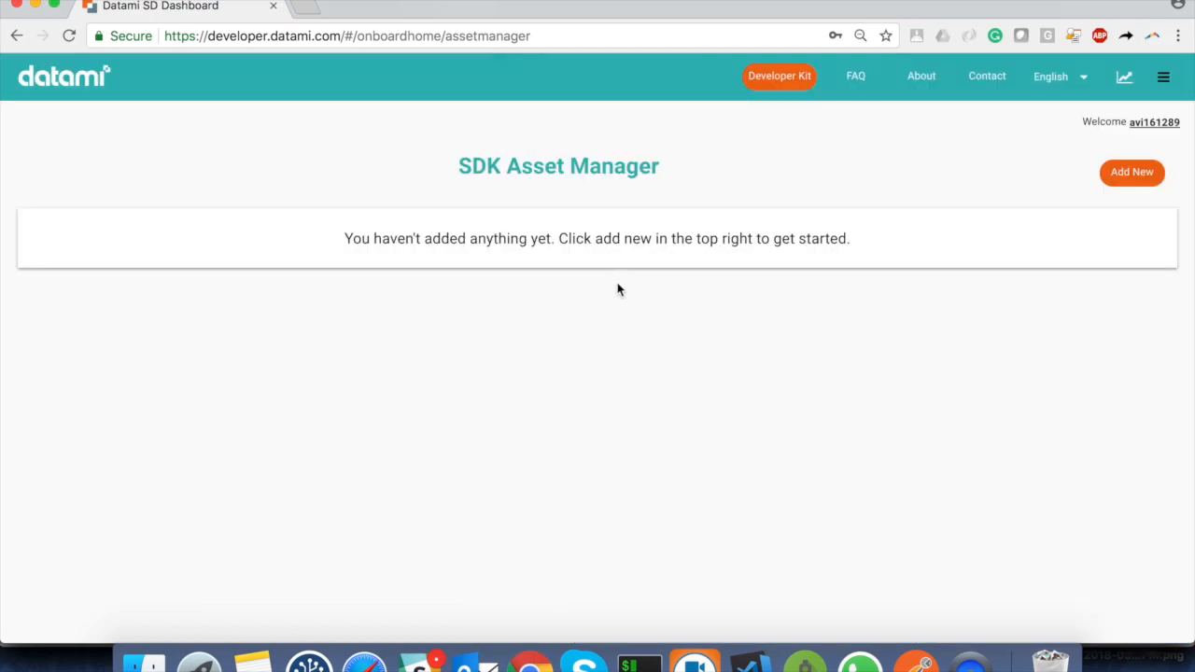
{"action": "mouse_move", "coordinate": [780, 75]}
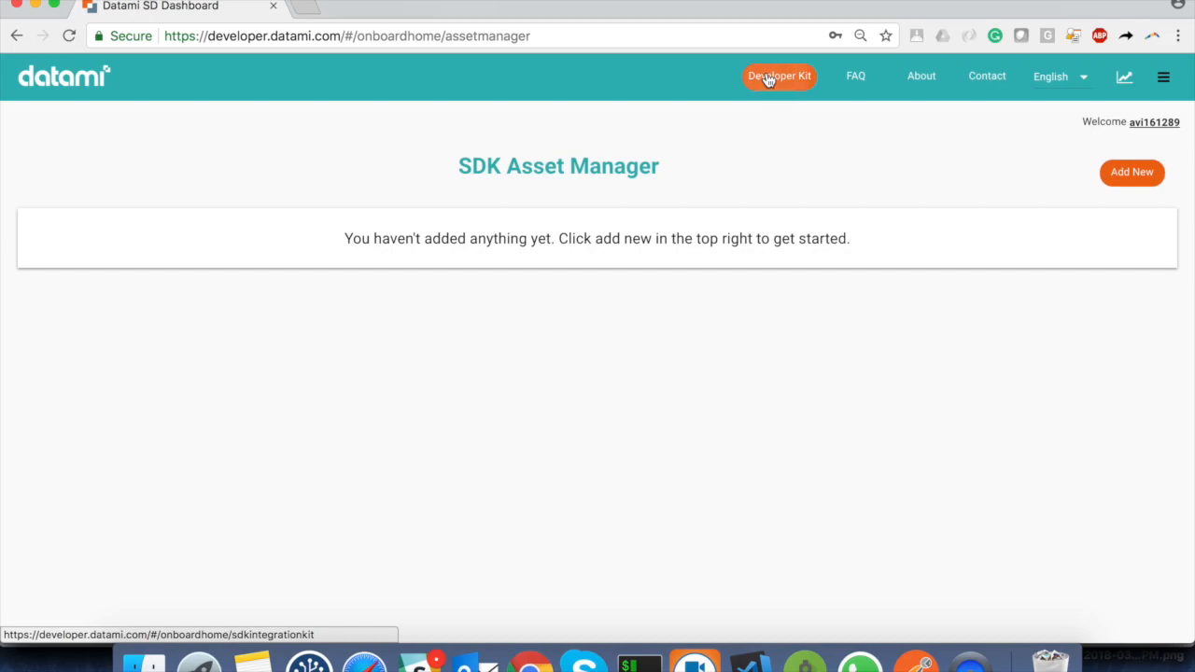
Go to the SDK Integration Kit downloads to get DatamiAndroidSDK.pdf
{"action": "left_click", "coordinate": [781, 74]}
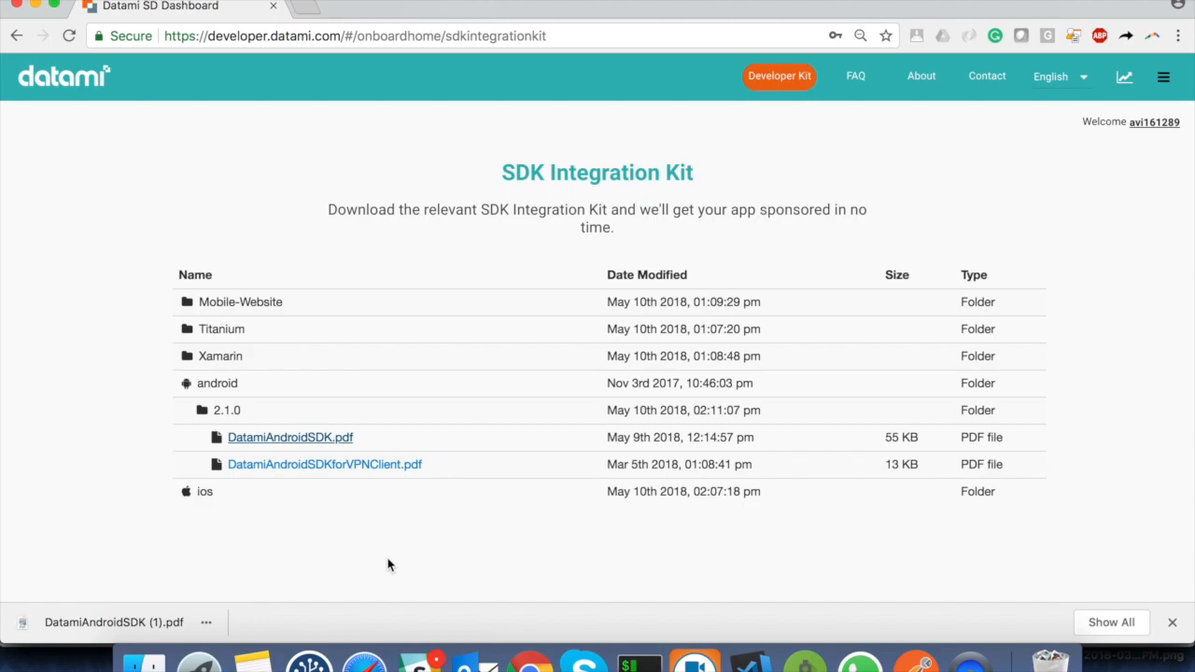
{"action": "mouse_move", "coordinate": [82, 120]}
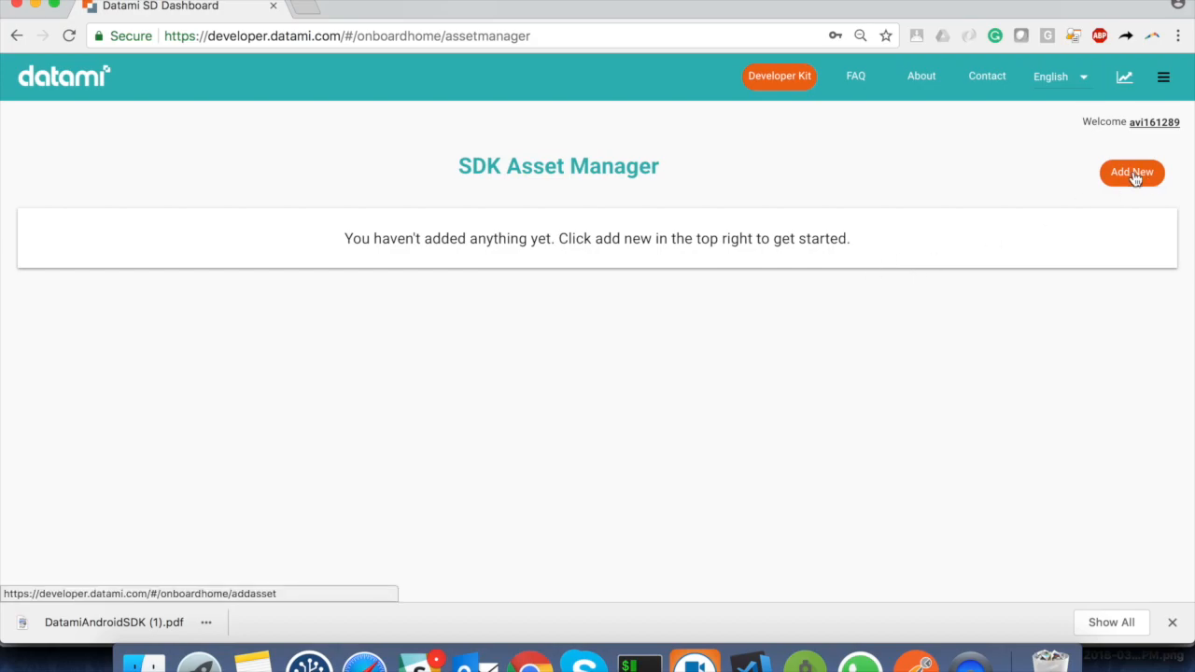
Start a new App asset and choose Android as its operating system
{"action": "left_click", "coordinate": [1131, 172]}
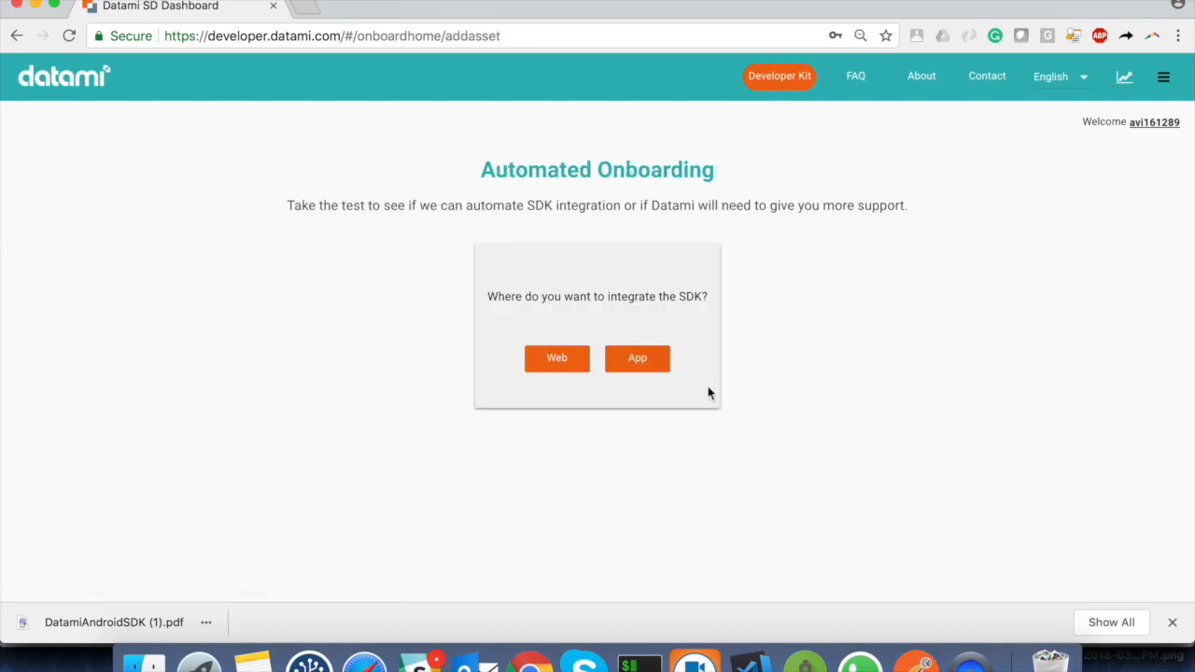
{"action": "left_click", "coordinate": [636, 359]}
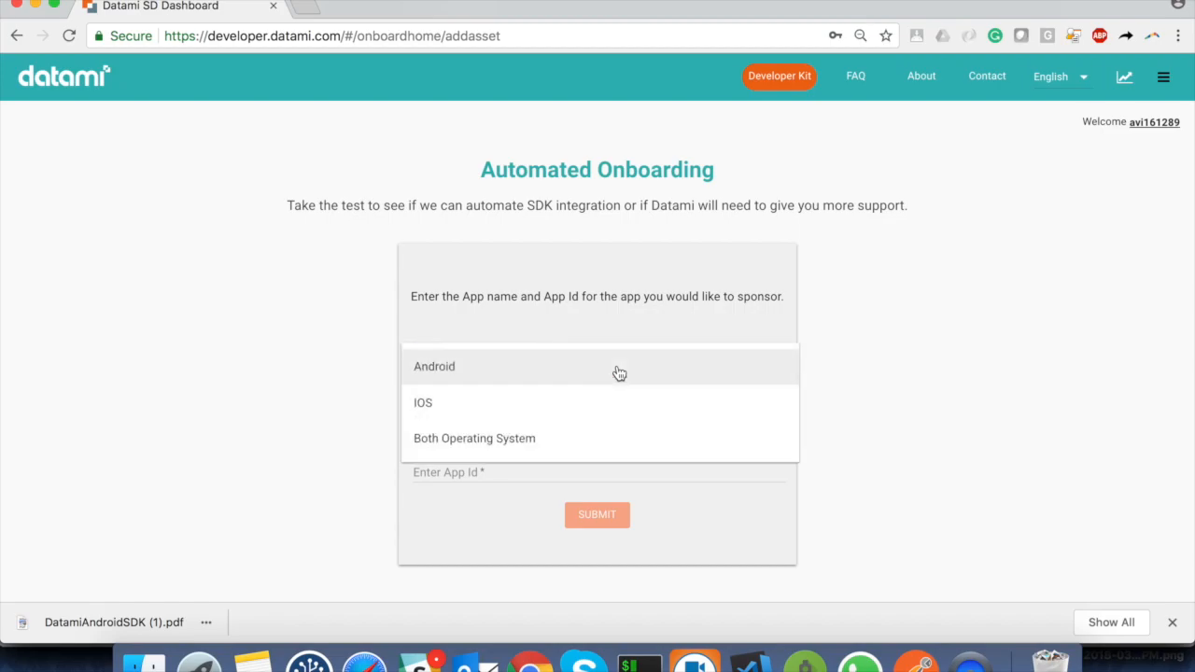
{"action": "left_click", "coordinate": [433, 366]}
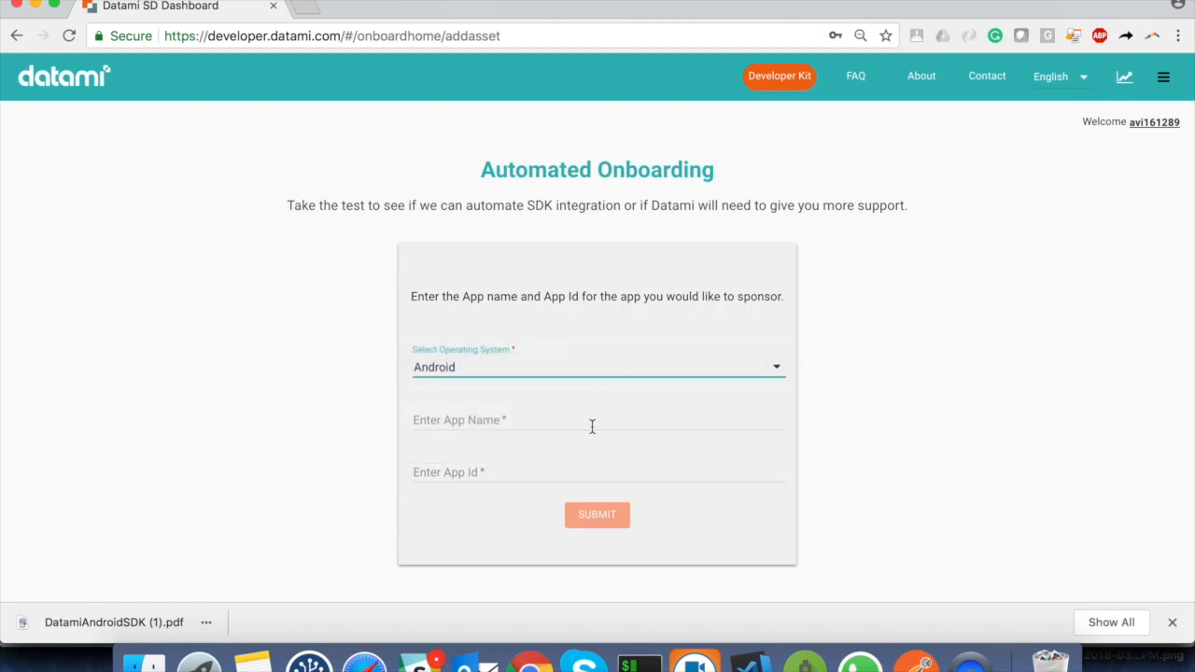
Register the app Photo Client with id photoclient.lazada.com.photoclient and dismiss the steps prompt
{"action": "left_click", "coordinate": [590, 420]}
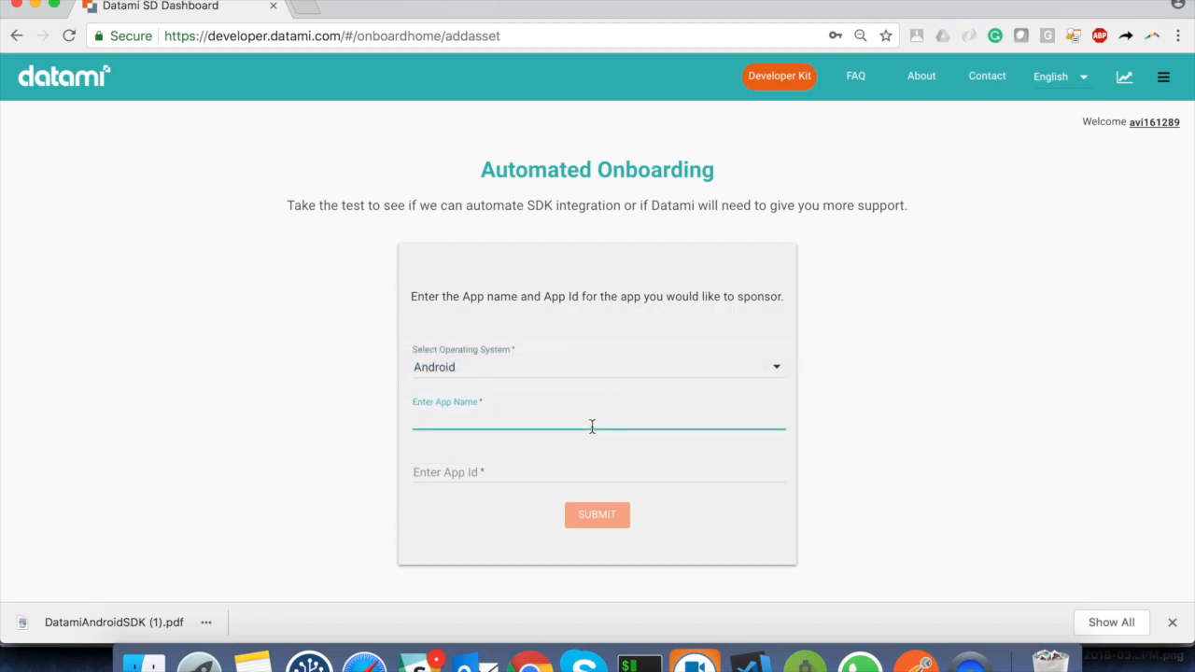
{"action": "type", "text": "Photo Cl"}
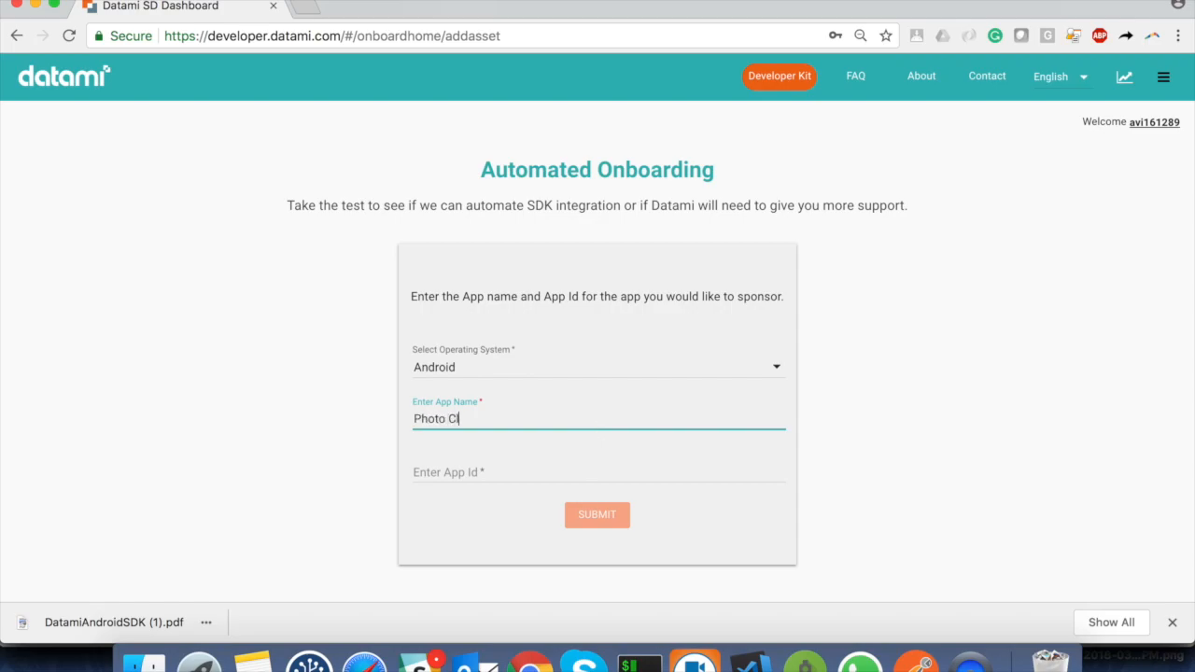
{"action": "left_click", "coordinate": [598, 471]}
{"action": "type", "text": "photoclient.lazada.com.photoclient"}
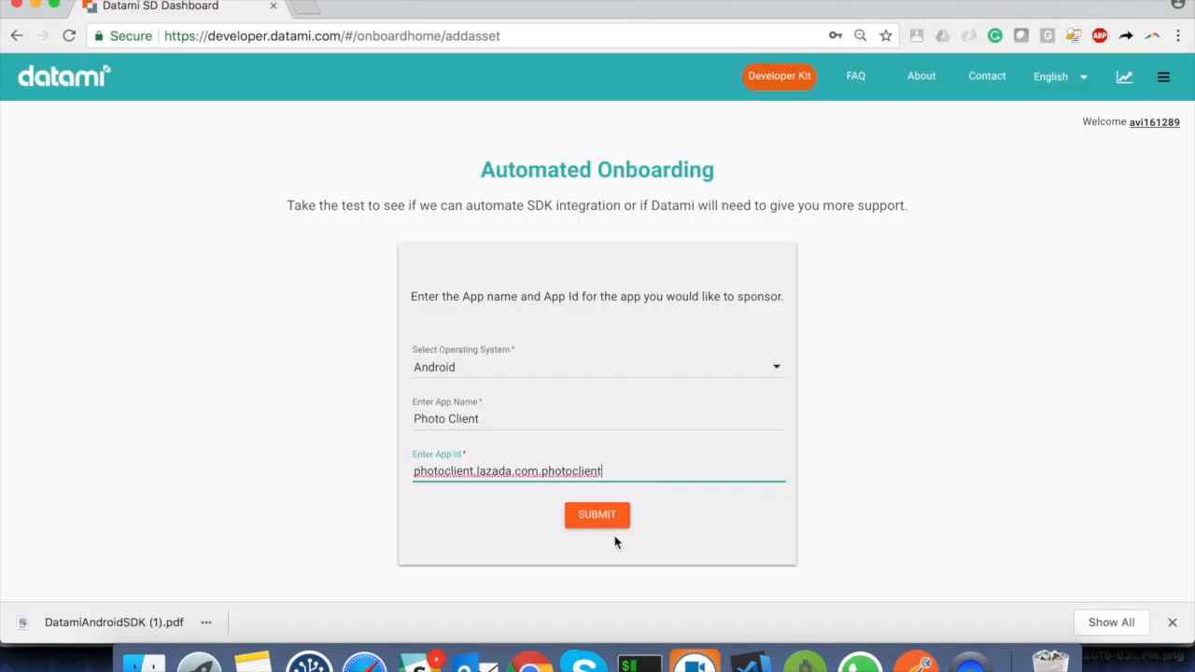
{"action": "mouse_move", "coordinate": [605, 523]}
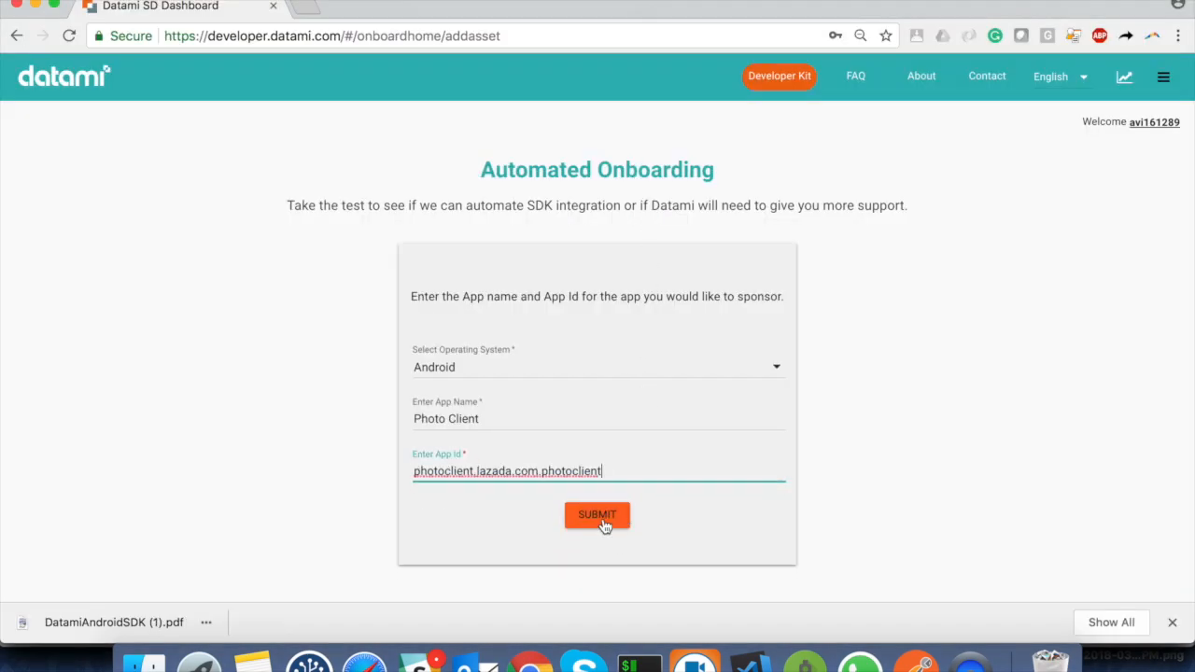
{"action": "left_click", "coordinate": [597, 515]}
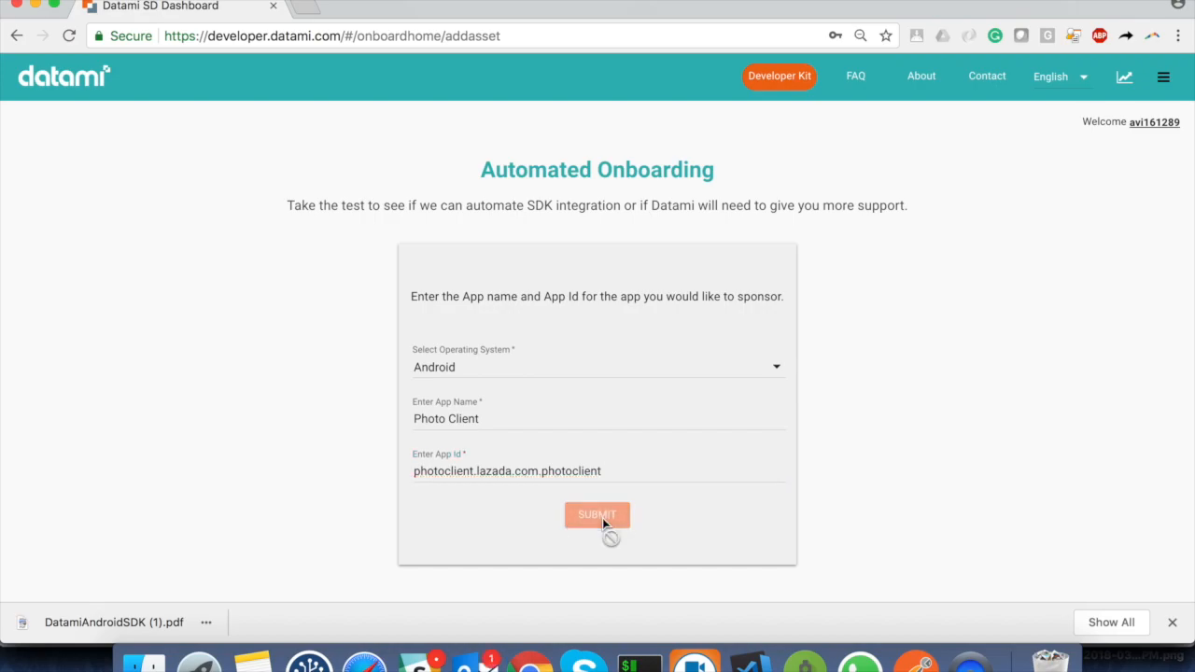
{"action": "left_click", "coordinate": [598, 515]}
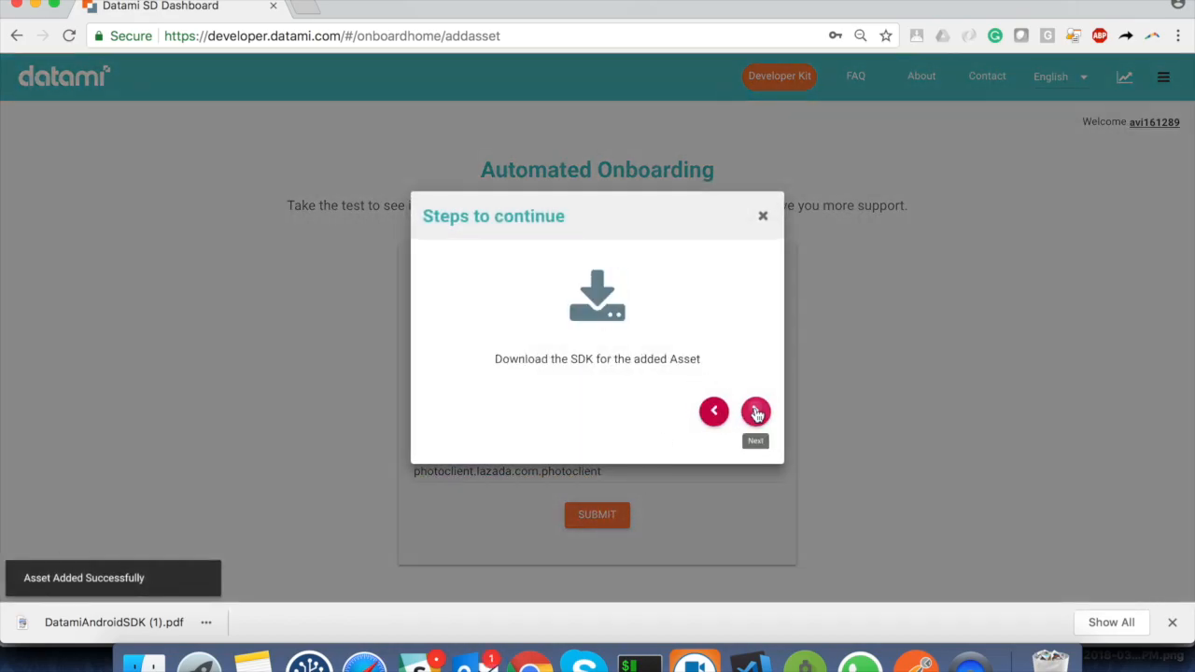
{"action": "left_click", "coordinate": [761, 217]}
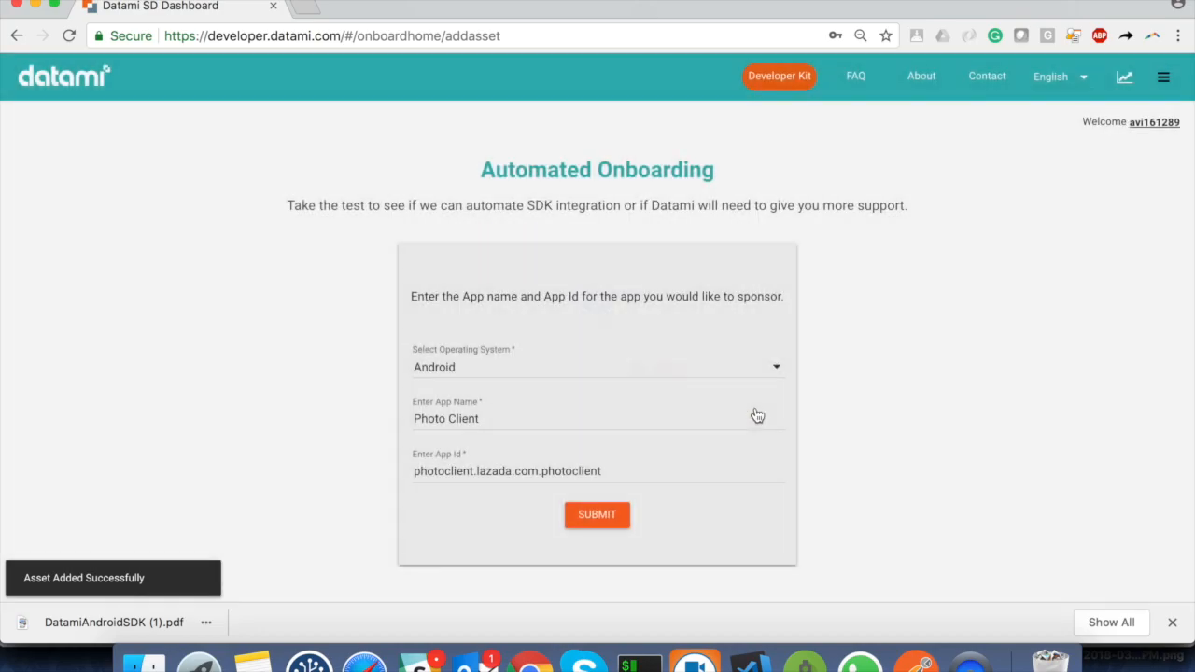
Open the downloaded DatamiAndroidSDK guide PDF from Chrome's download bar
{"action": "left_click", "coordinate": [597, 515]}
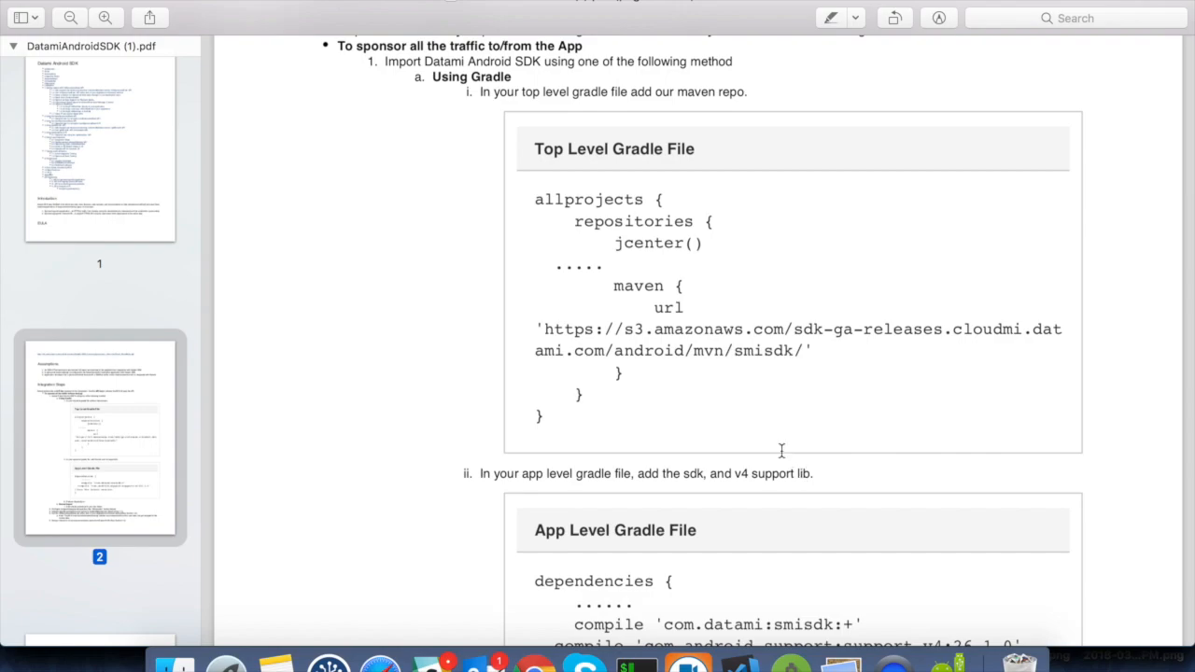
Copy the Datami Maven repository snippet into the project-level build.gradle
{"action": "left_click_drag", "start_coordinate": [610, 286], "coordinate": [623, 374]}
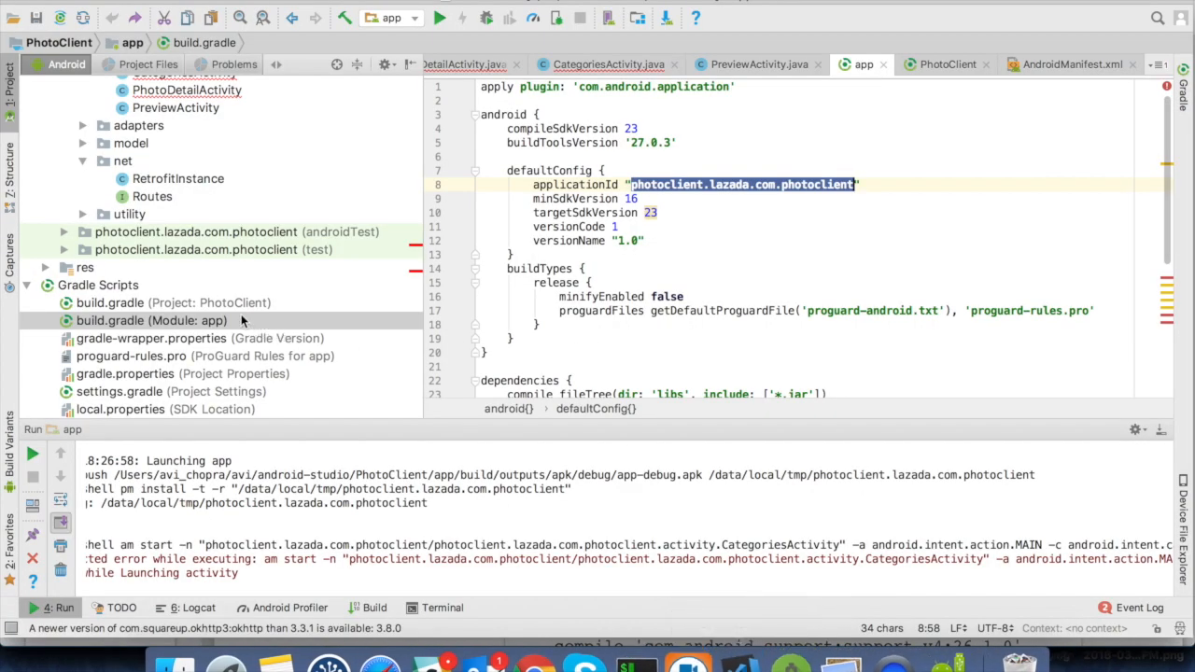
{"action": "left_click", "coordinate": [111, 302]}
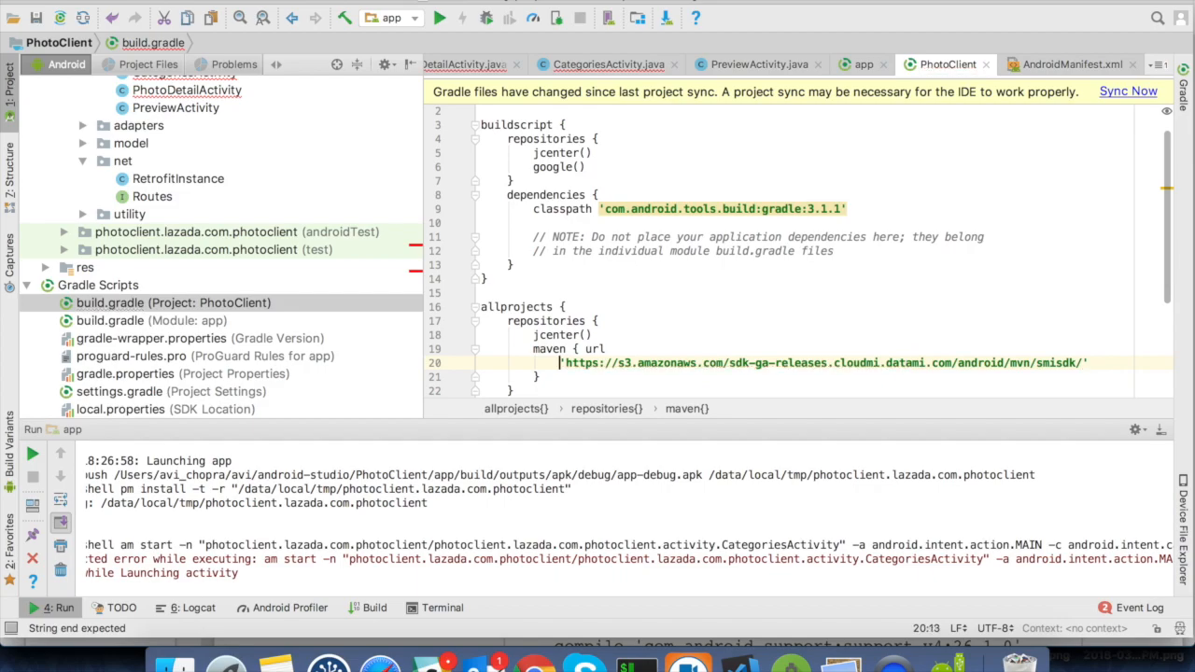
{"action": "type", "text": "url "}
{"action": "key", "text": "enter"}
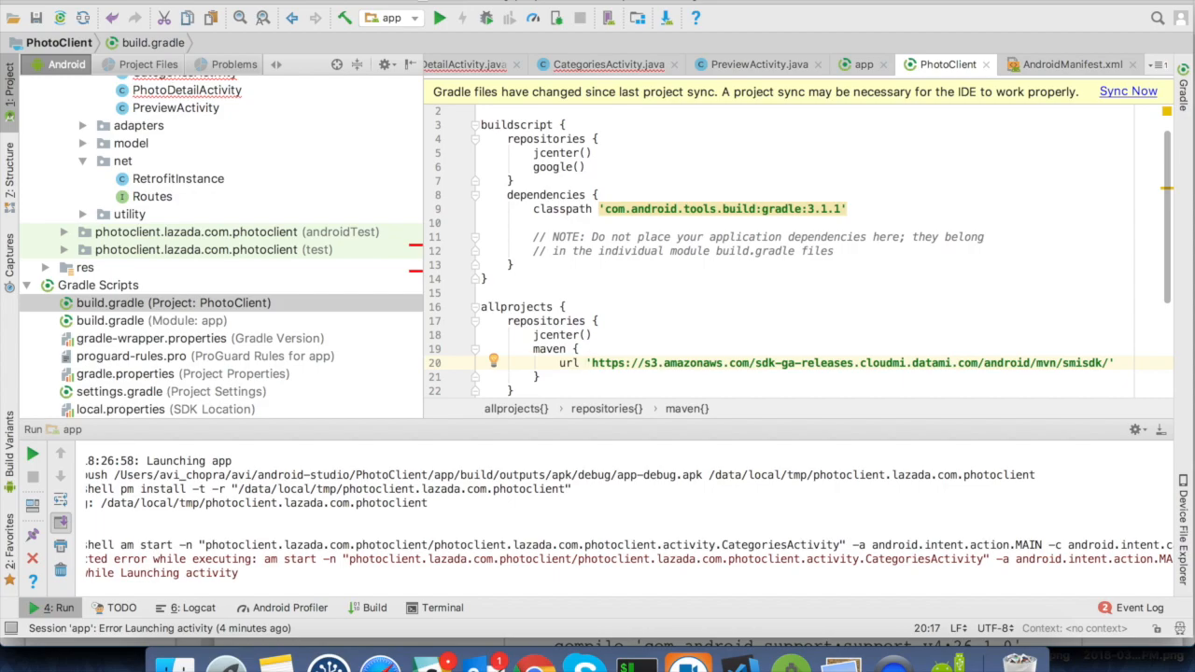
Add compile 'com.datami:smisdk:+' to the app module's build.gradle and sync the project
{"action": "left_click", "coordinate": [590, 362]}
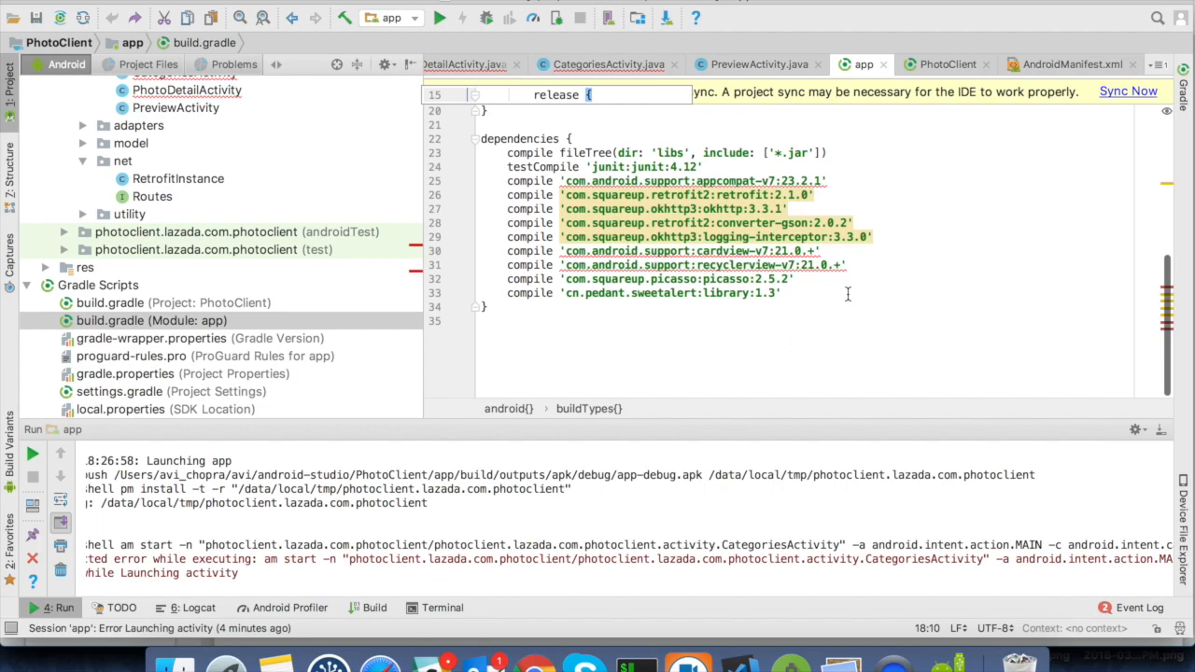
{"action": "type", "text": "compile 'com.datami:smisdk:+'"}
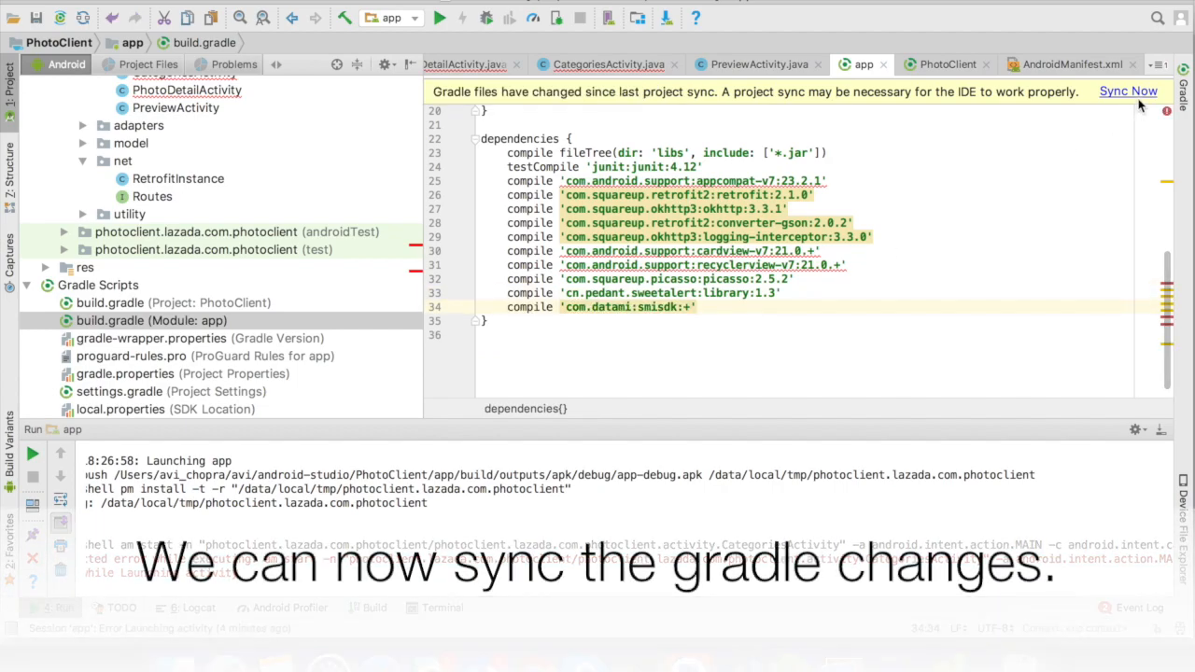
{"action": "left_click", "coordinate": [1128, 89]}
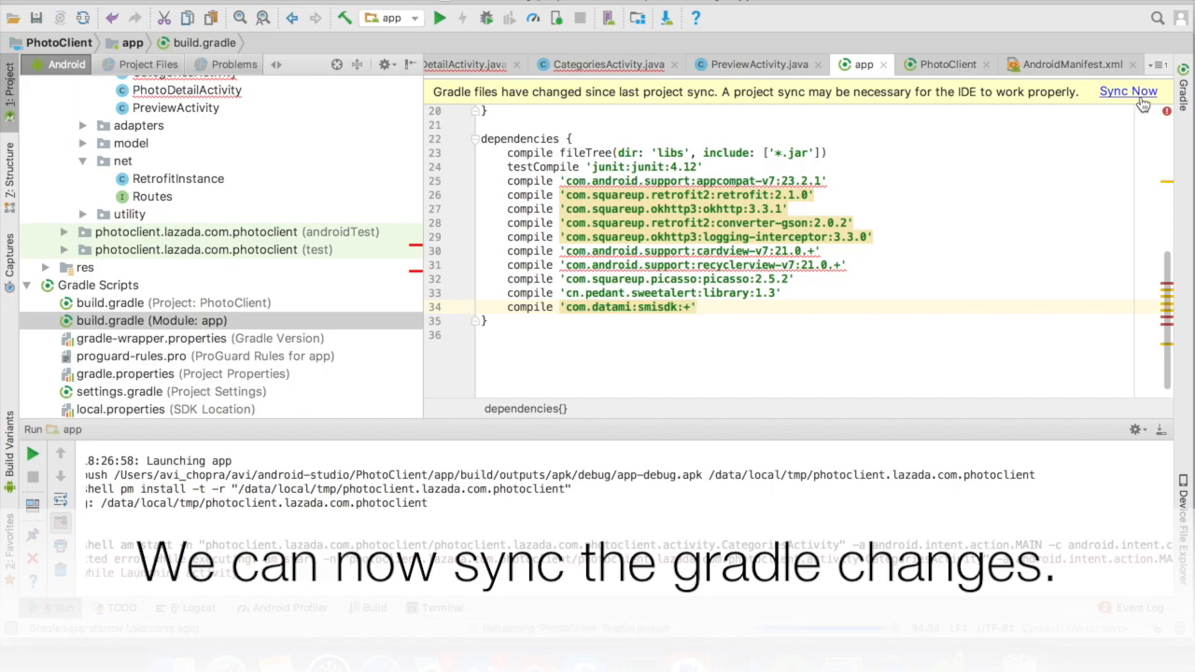
{"action": "left_click", "coordinate": [1127, 89]}
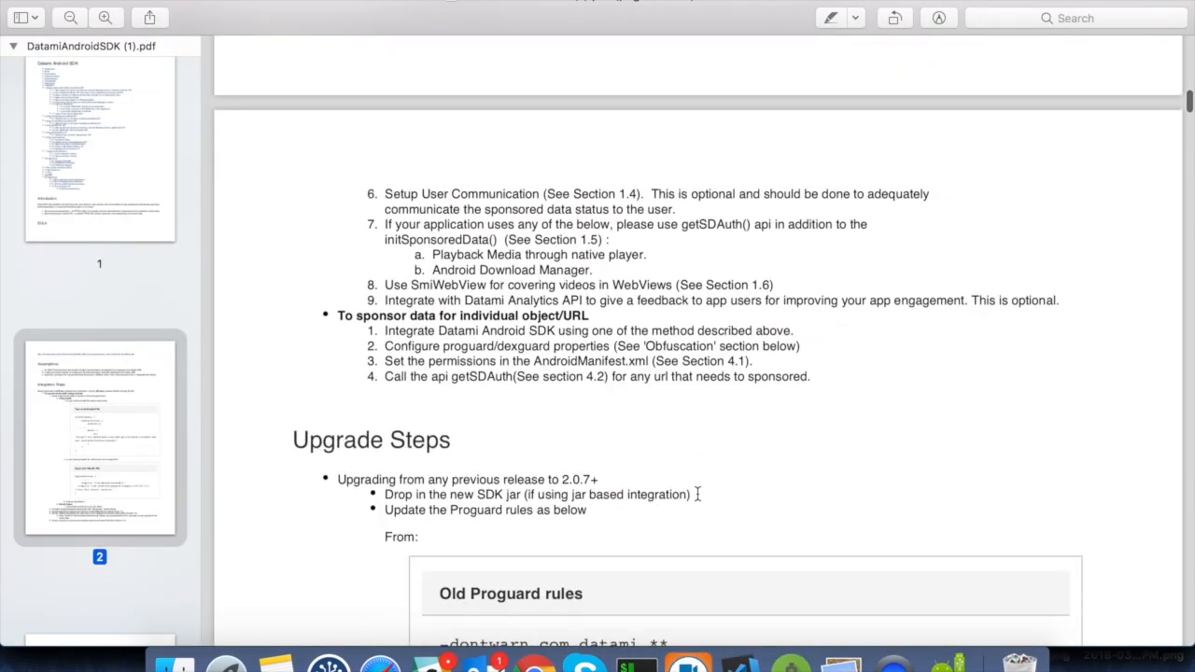
Select and copy the INTERNET uses-permission line from the guide's manifest section
{"action": "scroll", "scroll_direction": "down", "scroll_amount": 3}
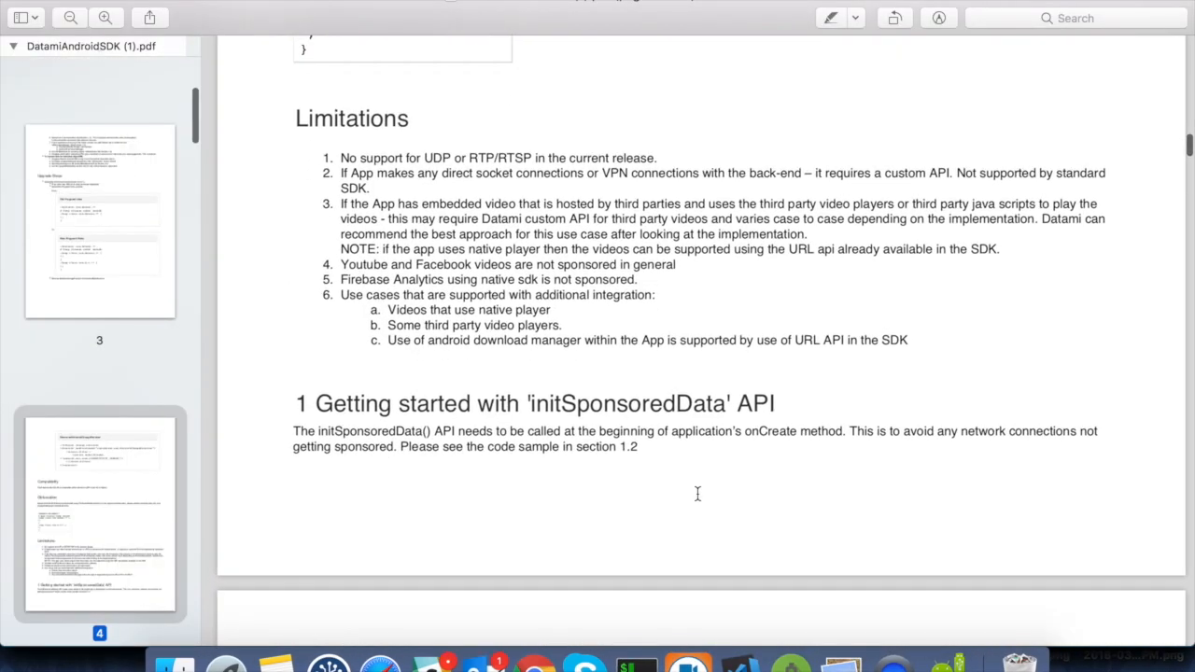
{"action": "scroll", "scroll_direction": "down", "scroll_amount": 3}
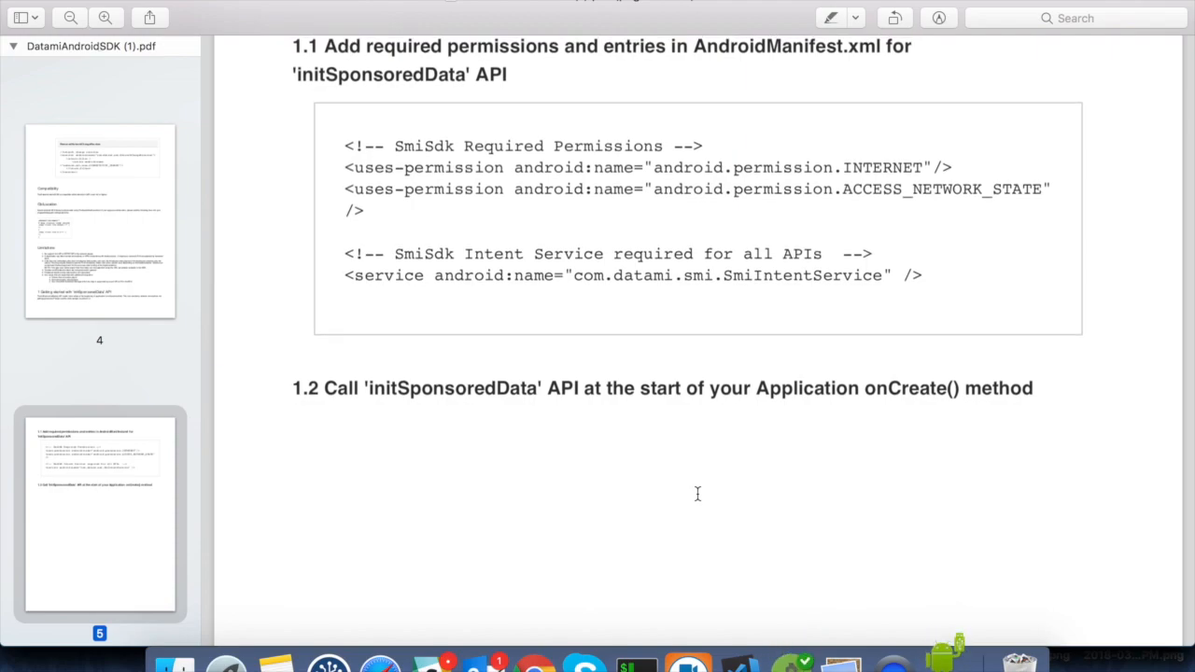
{"action": "mouse_move", "coordinate": [308, 196]}
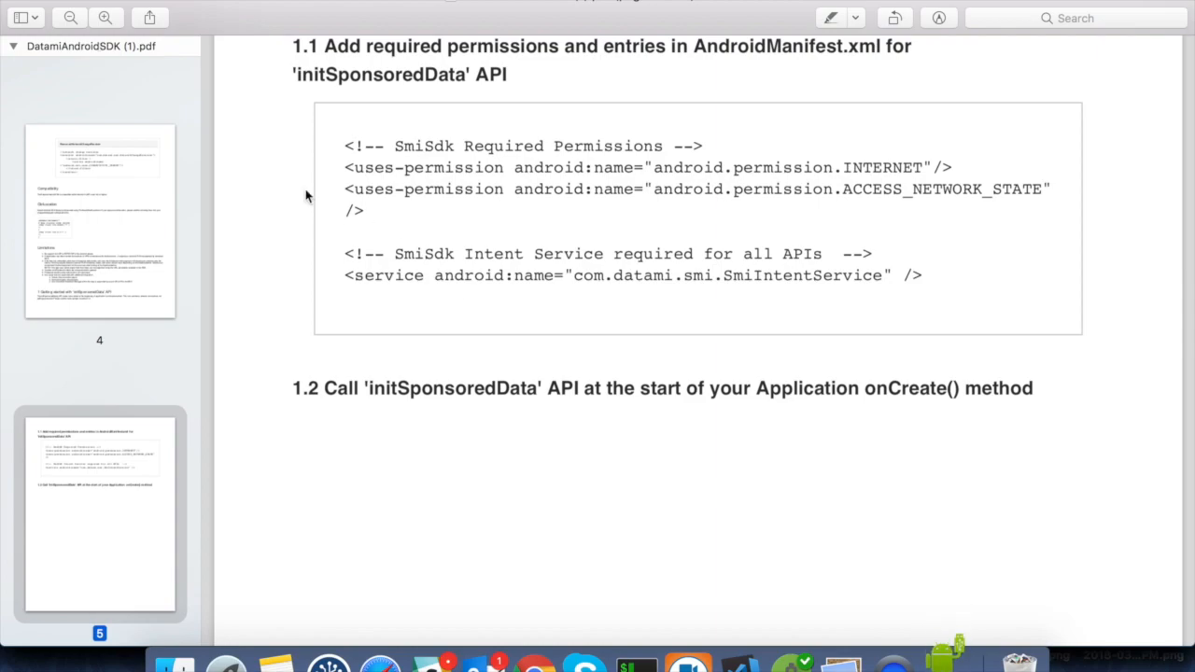
{"action": "left_click_drag", "start_coordinate": [343, 168], "coordinate": [951, 168]}
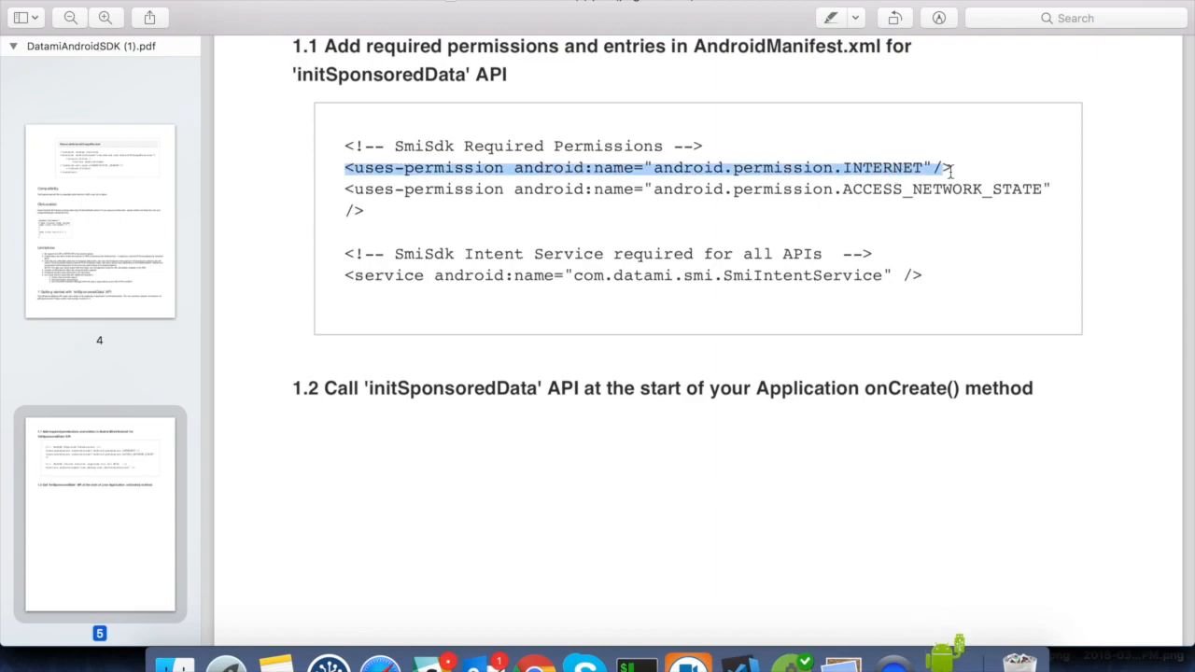
{"action": "left_click_drag", "start_coordinate": [949, 168], "coordinate": [364, 209]}
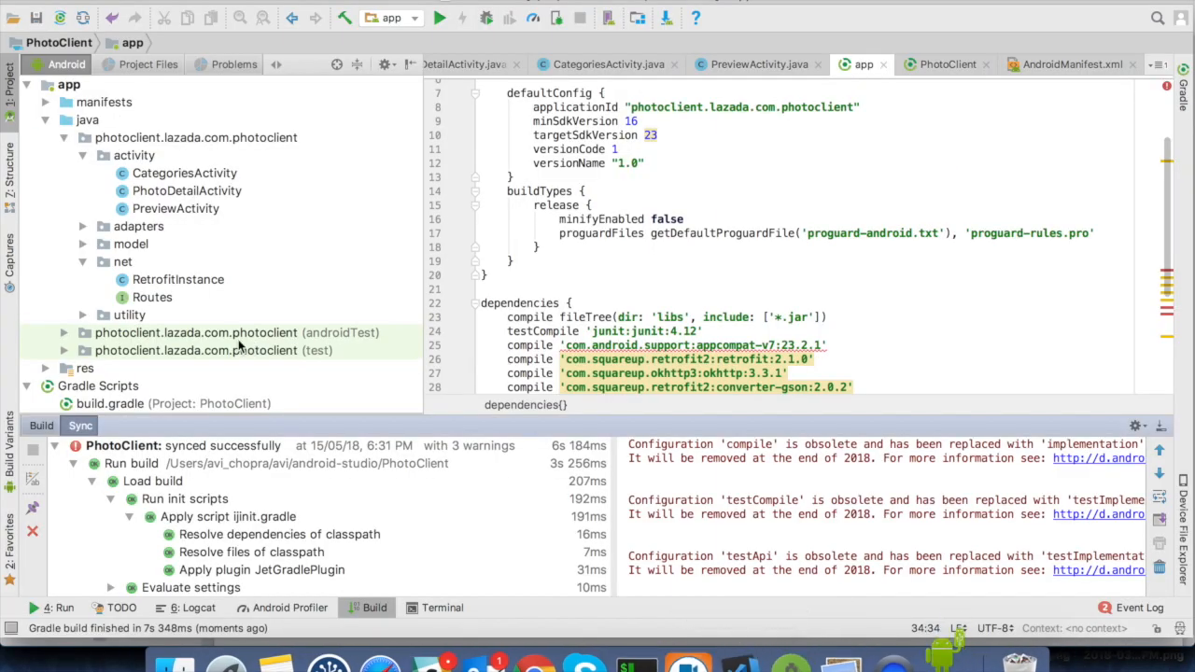
Paste the permissions and add the com.datami.smi.SmiIntentService service entry in AndroidManifest.xml
{"action": "left_click", "coordinate": [44, 101]}
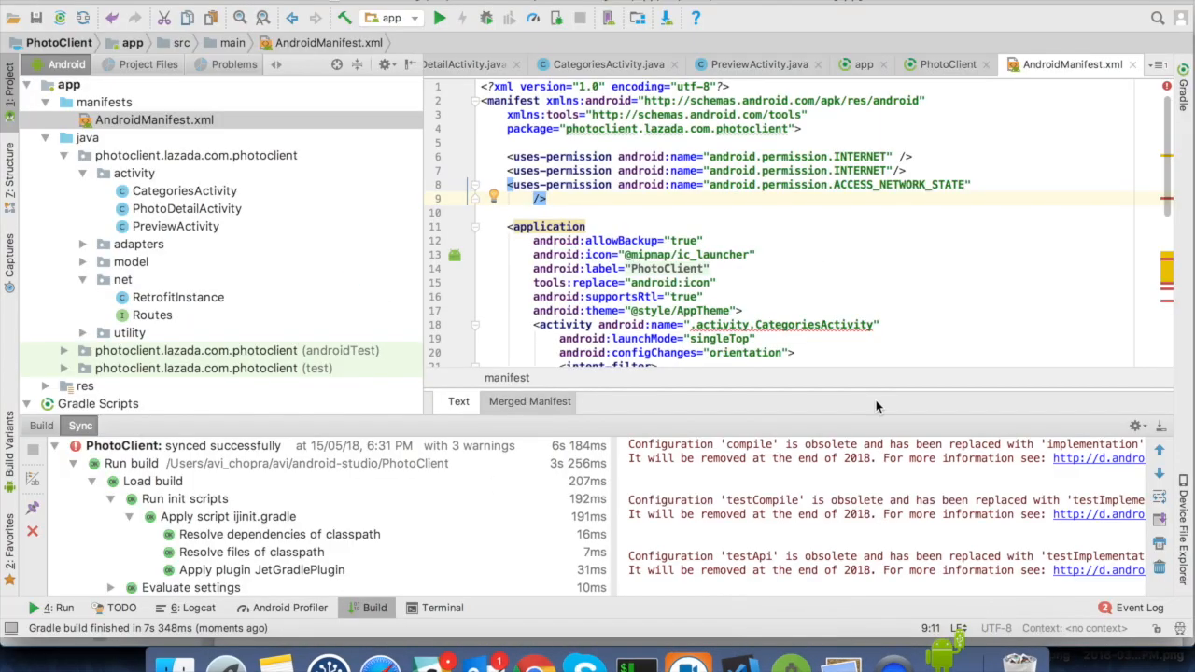
{"action": "scroll", "scroll_direction": "down", "scroll_amount": 3}
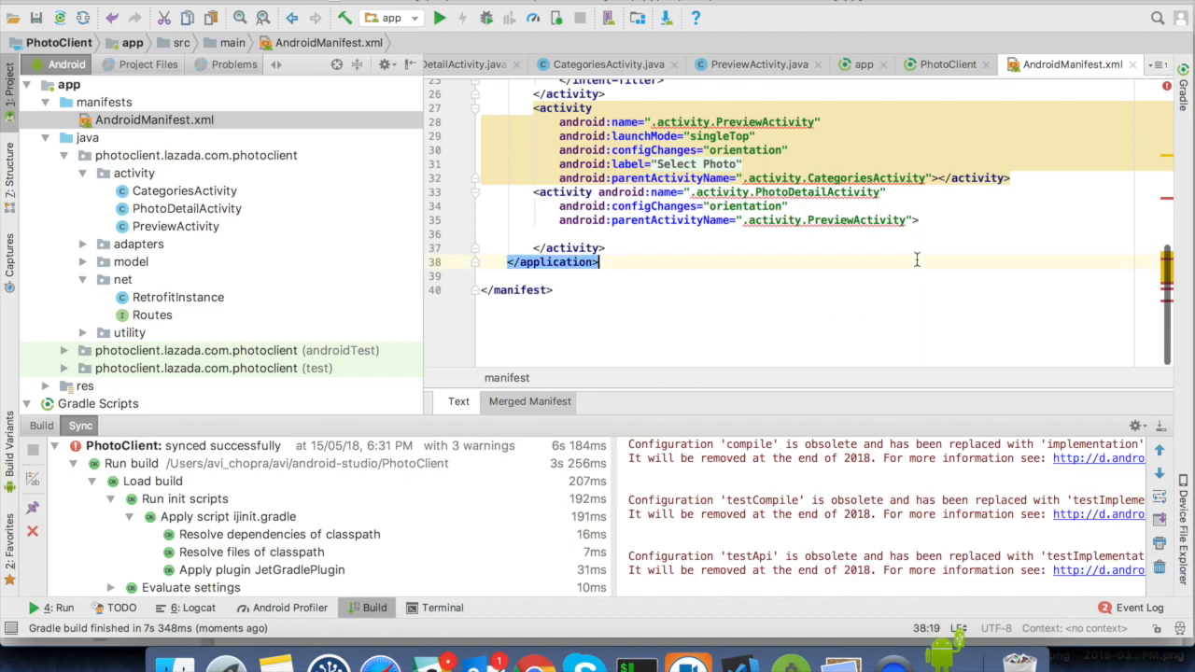
{"action": "type", "text": "<service android:name=\"com.datami.smi.SmiIntentService\" />"}
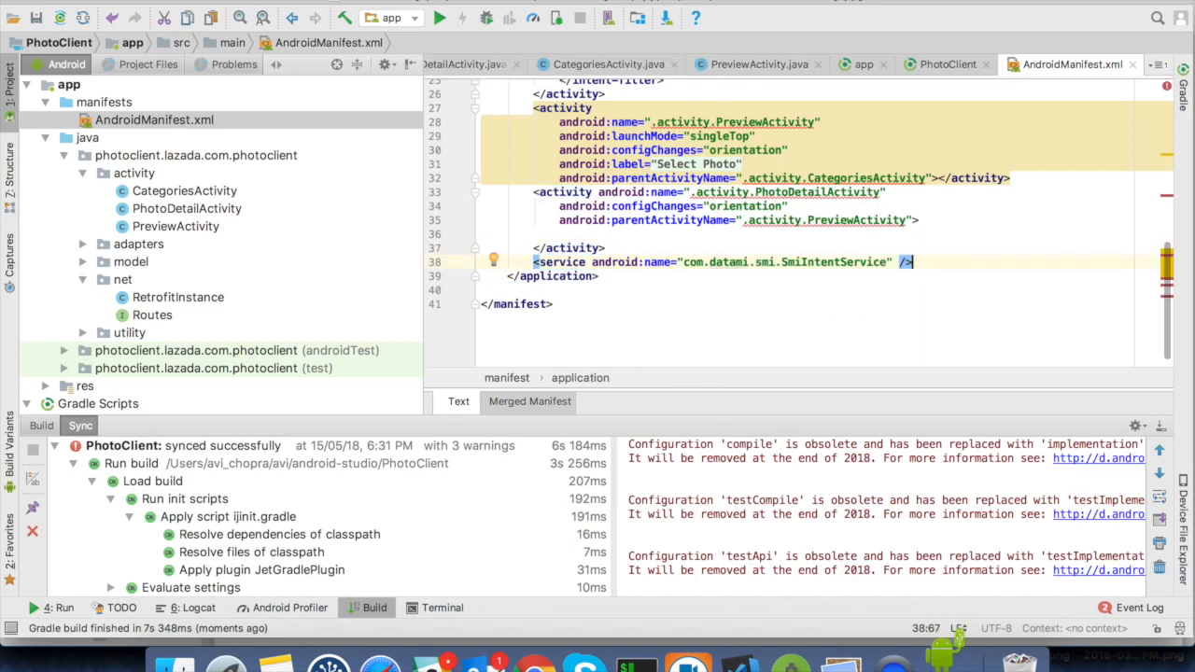
{"action": "mouse_move", "coordinate": [875, 325]}
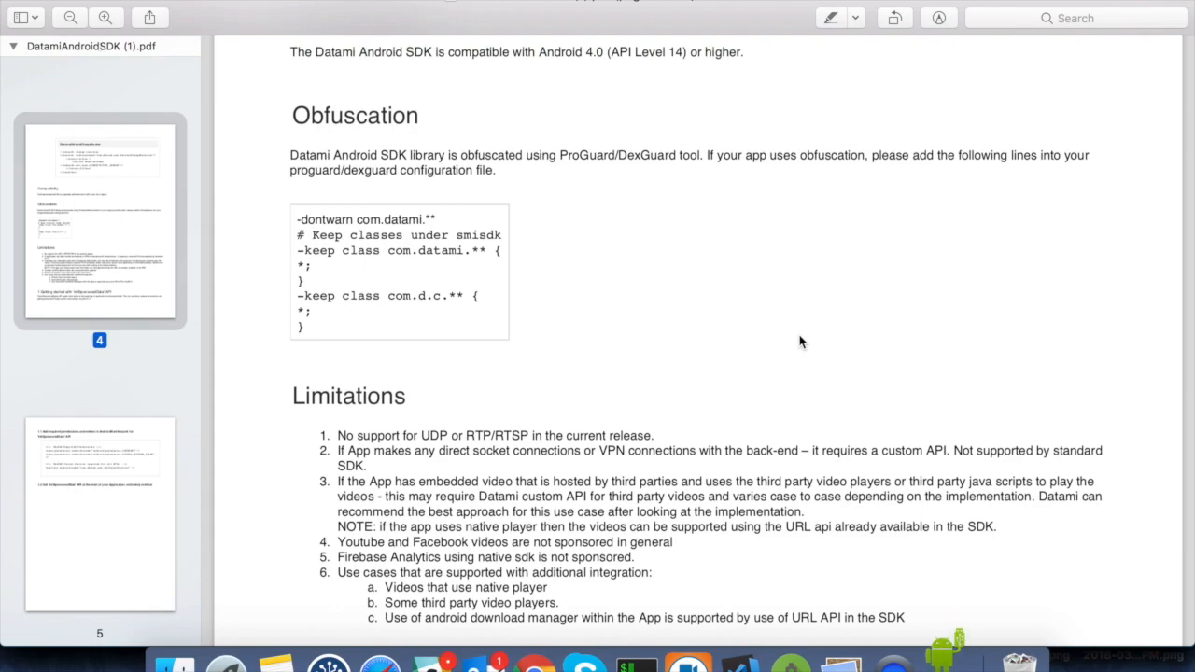
Copy the ProGuard obfuscation rules block and move on to the Getting started section
{"action": "left_click_drag", "start_coordinate": [297, 219], "coordinate": [302, 327]}
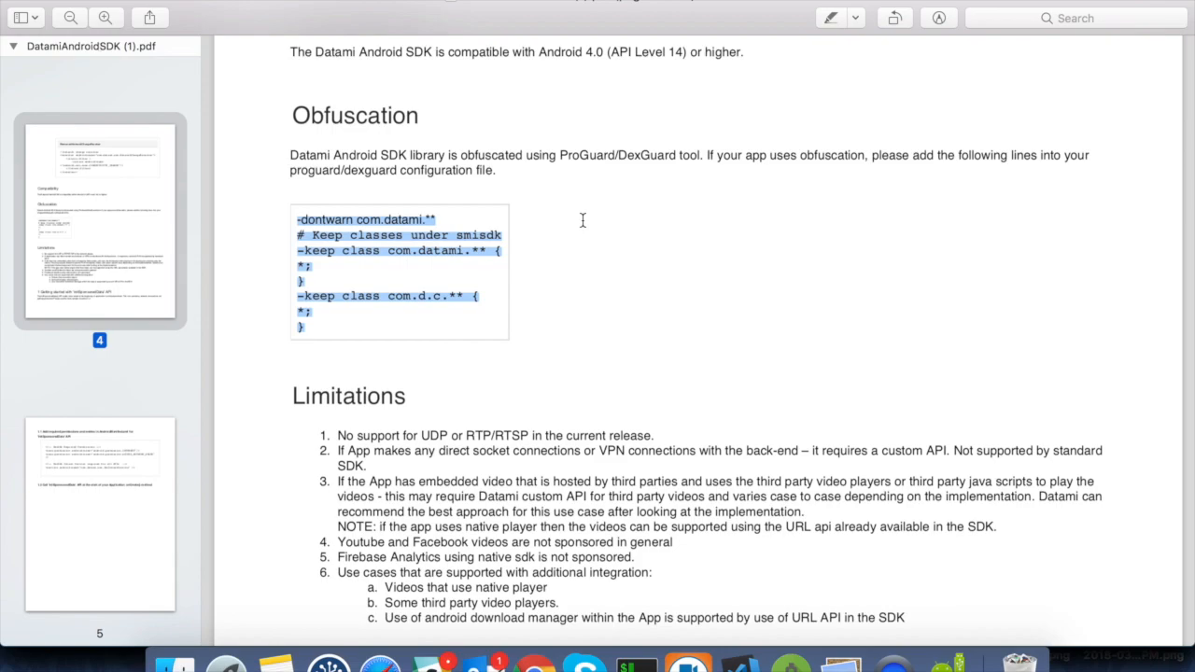
{"action": "scroll", "scroll_direction": "down", "scroll_amount": 3}
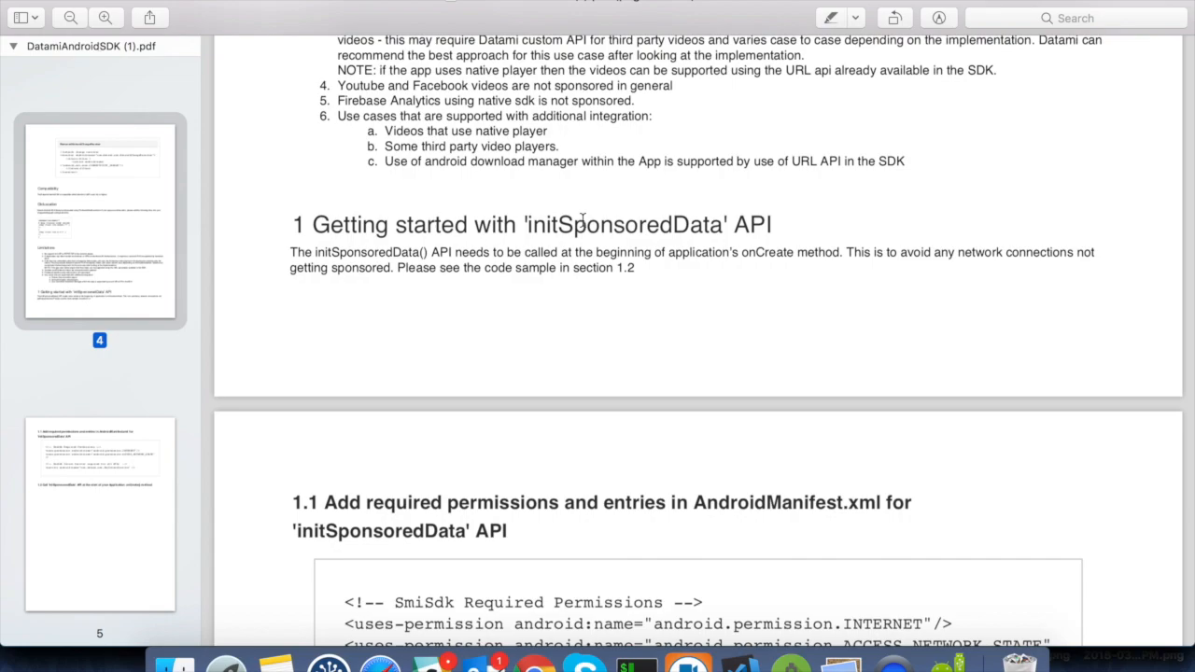
{"action": "mouse_move", "coordinate": [679, 386]}
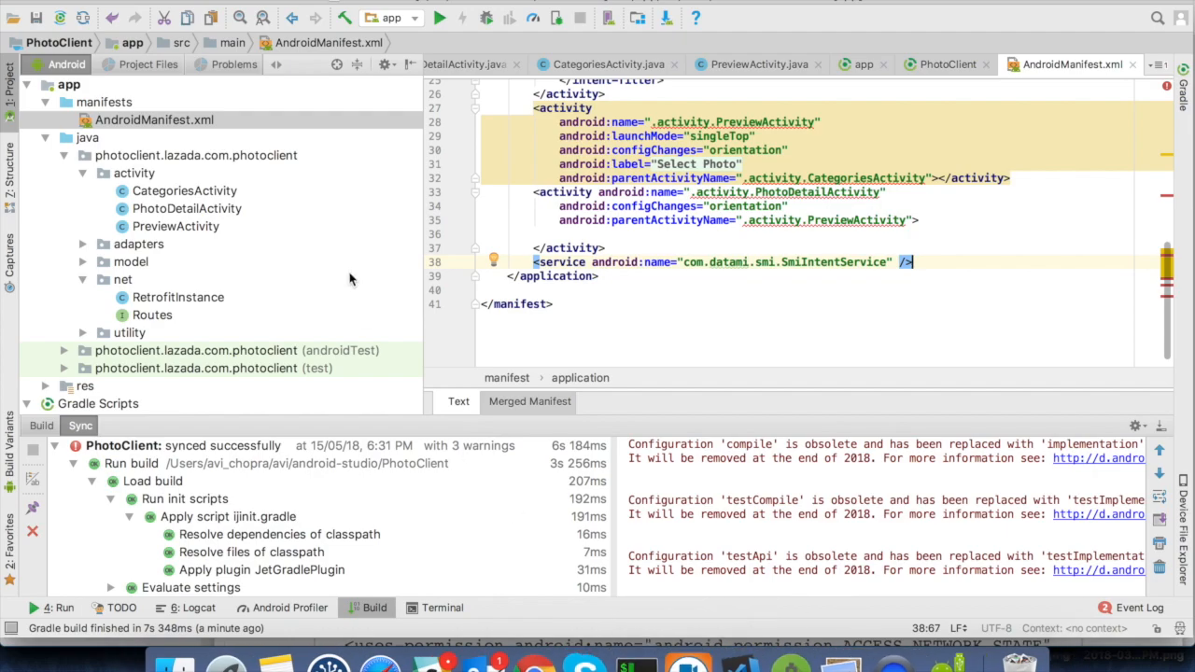
Create a new Java class named MyApplication in the java source folder
{"action": "left_click", "coordinate": [85, 138]}
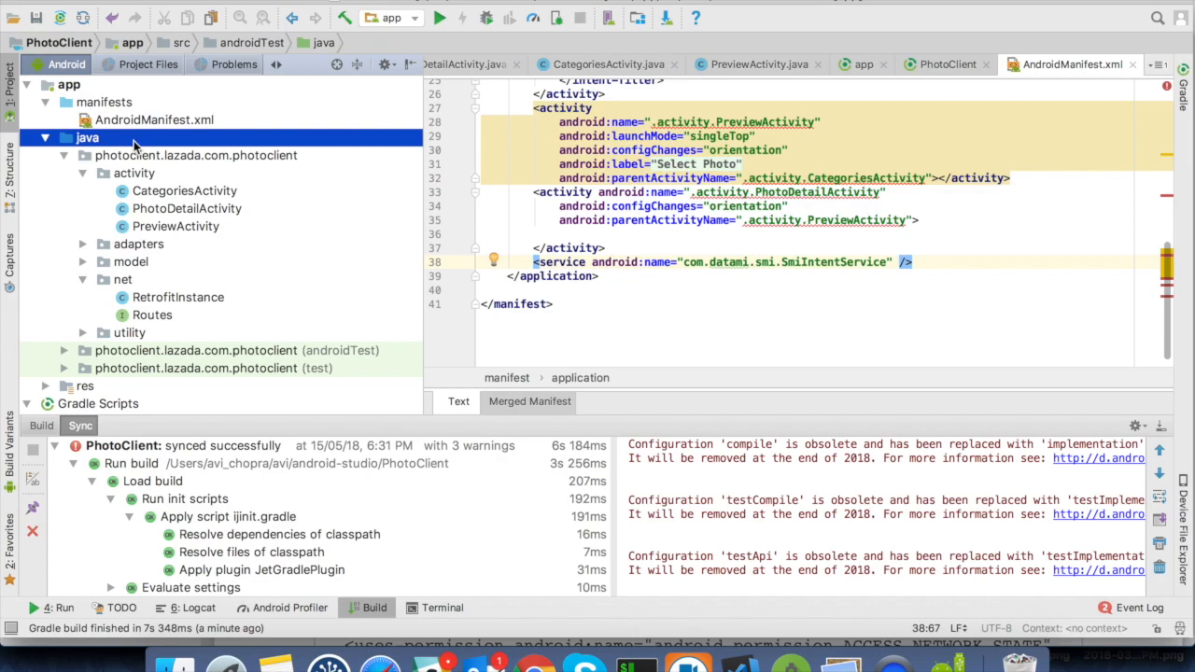
{"action": "right_click", "coordinate": [86, 138]}
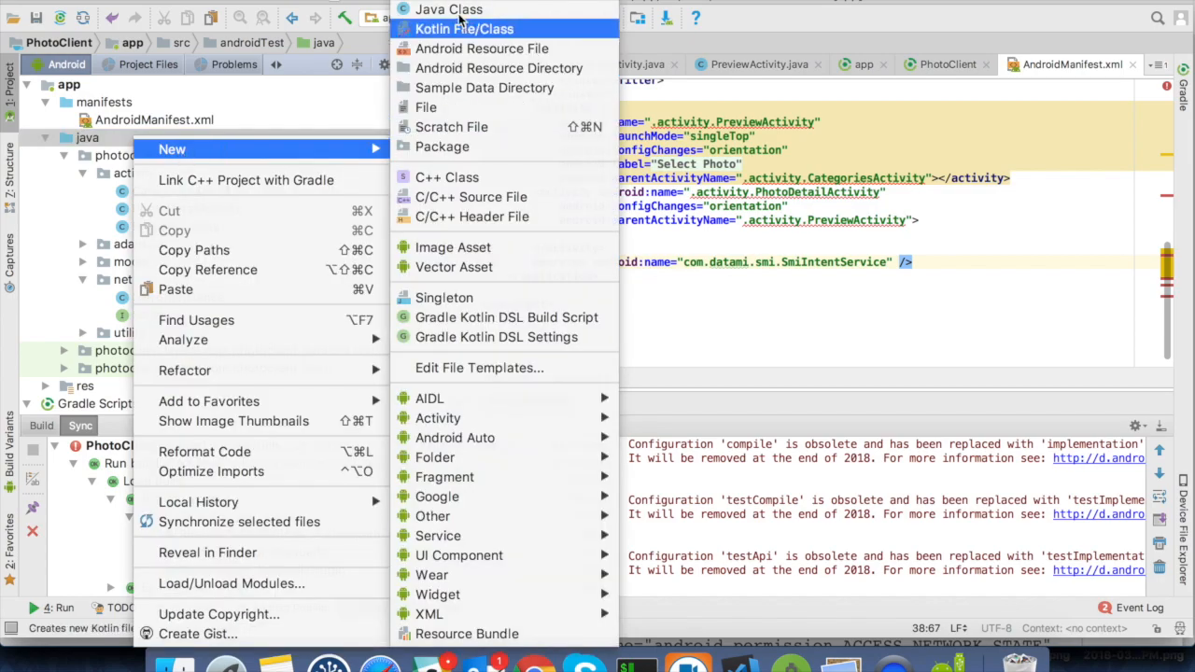
{"action": "left_click", "coordinate": [448, 9]}
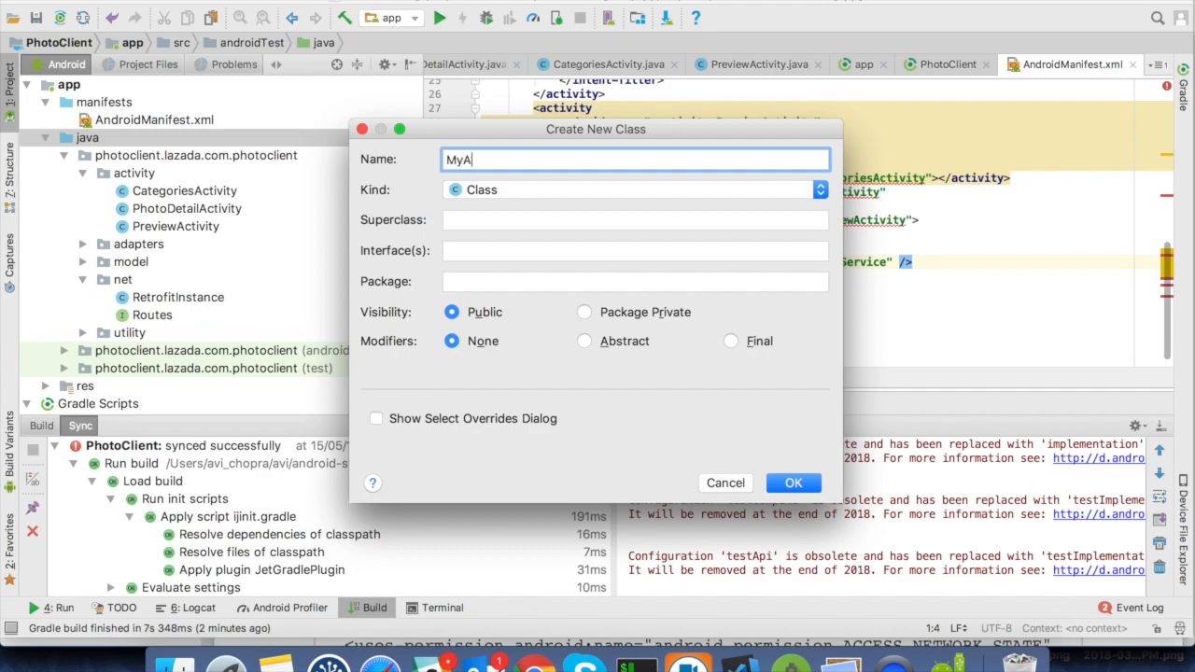
{"action": "left_click", "coordinate": [791, 482]}
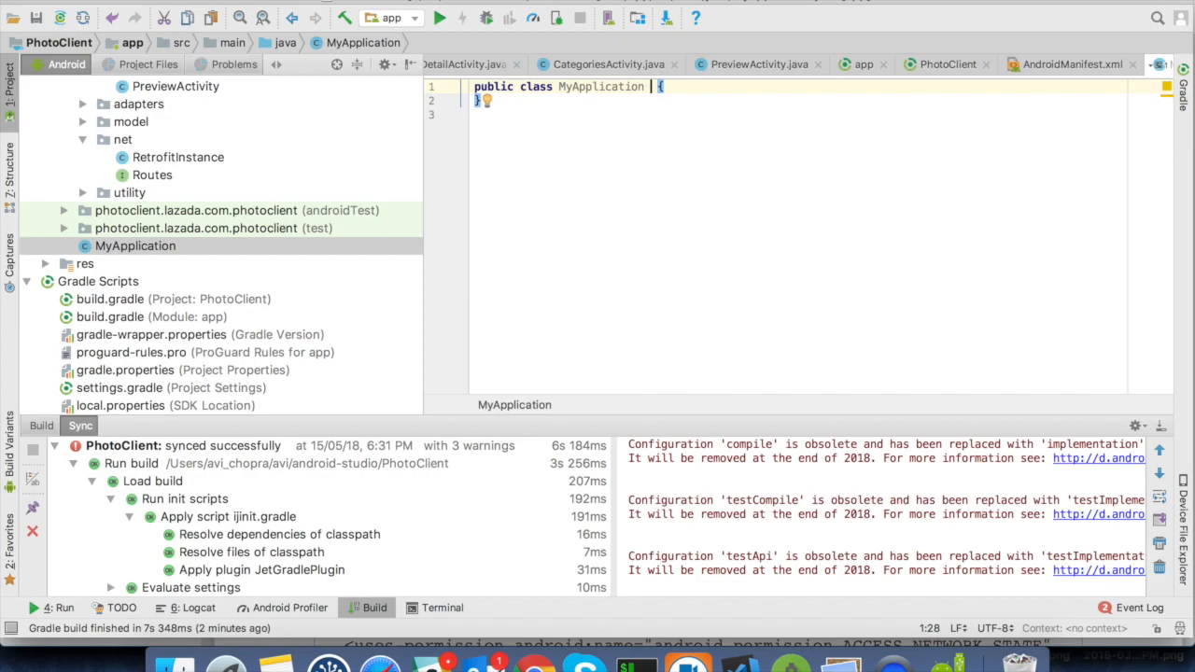
Make MyApplication extend Application and insert an onCreate() override via autocomplete
{"action": "type", "text": "extends Application"}
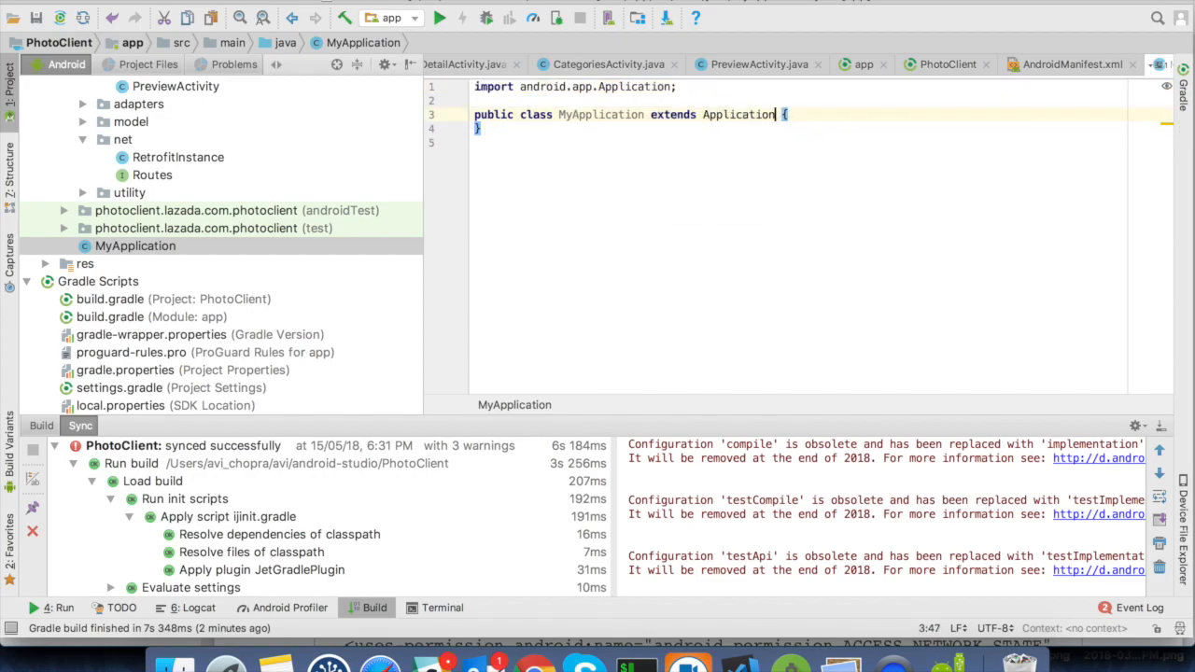
{"action": "key", "text": "enter"}
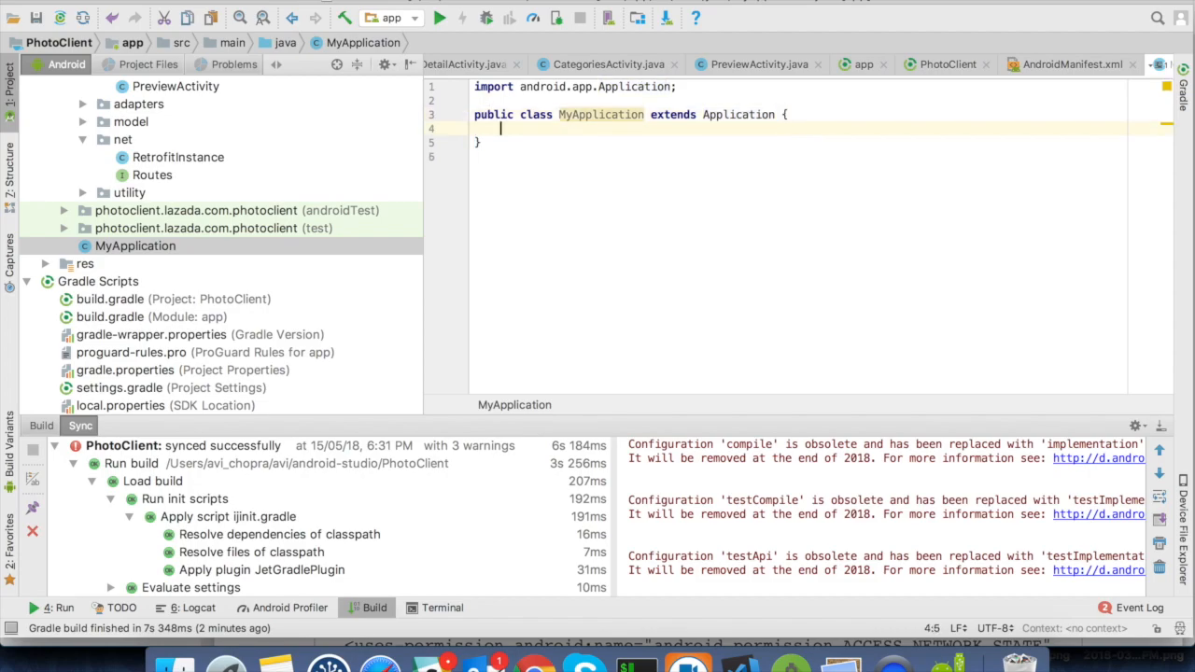
{"action": "type", "text": "onC"}
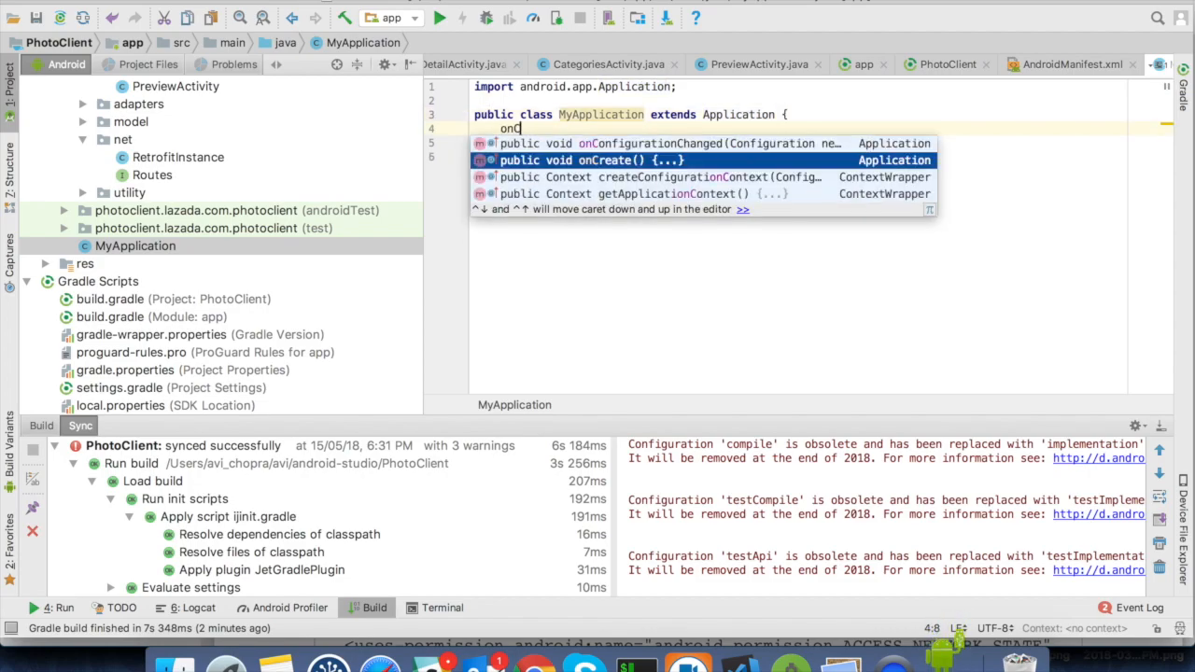
{"action": "left_click", "coordinate": [590, 161]}
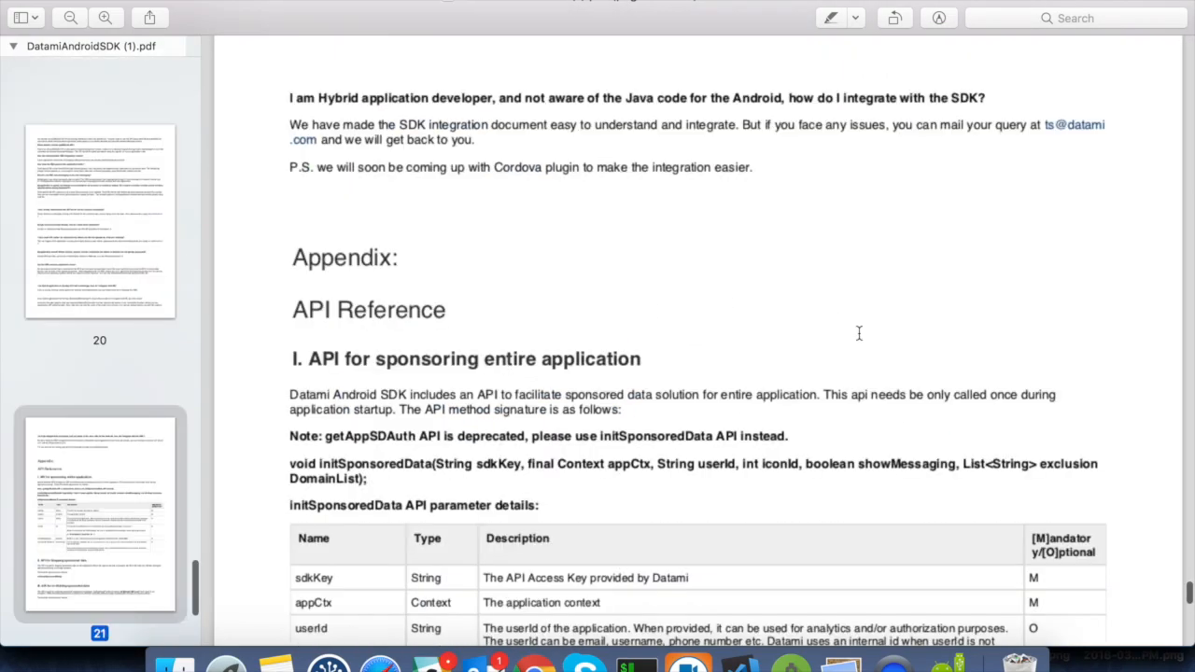
Scroll the Datami SDK PDF to the initSponsoredData parameter table, sdkKey through exclusionDomainList
{"action": "scroll", "scroll_direction": "down", "scroll_amount": 3}
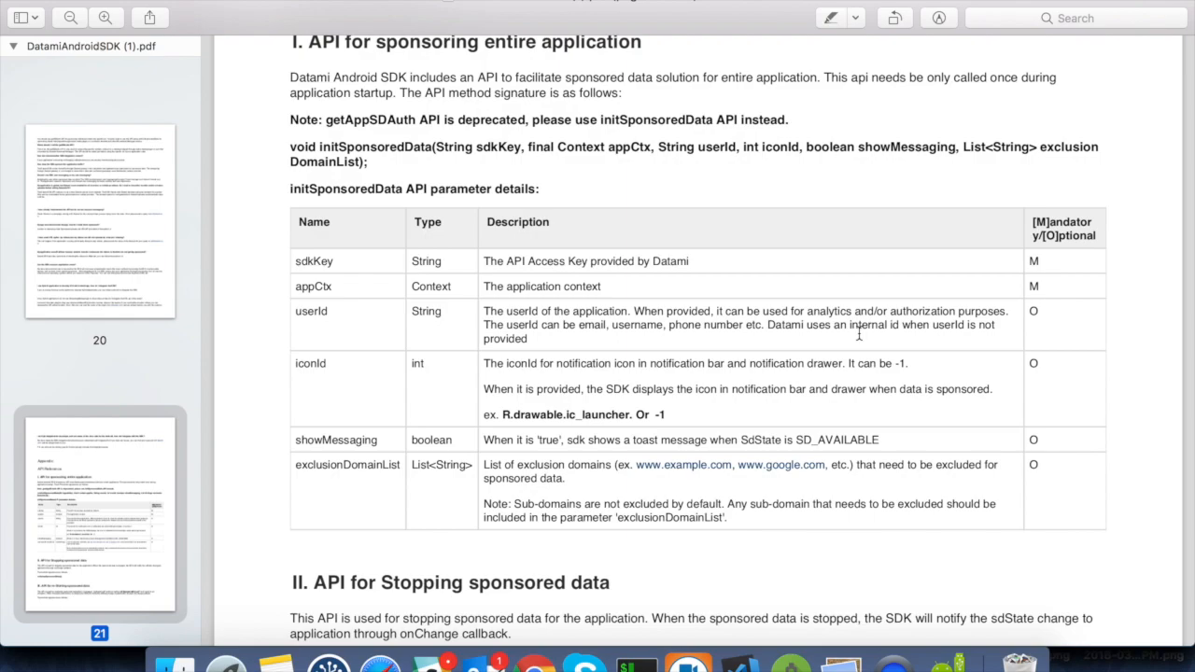
{"action": "mouse_move", "coordinate": [788, 644]}
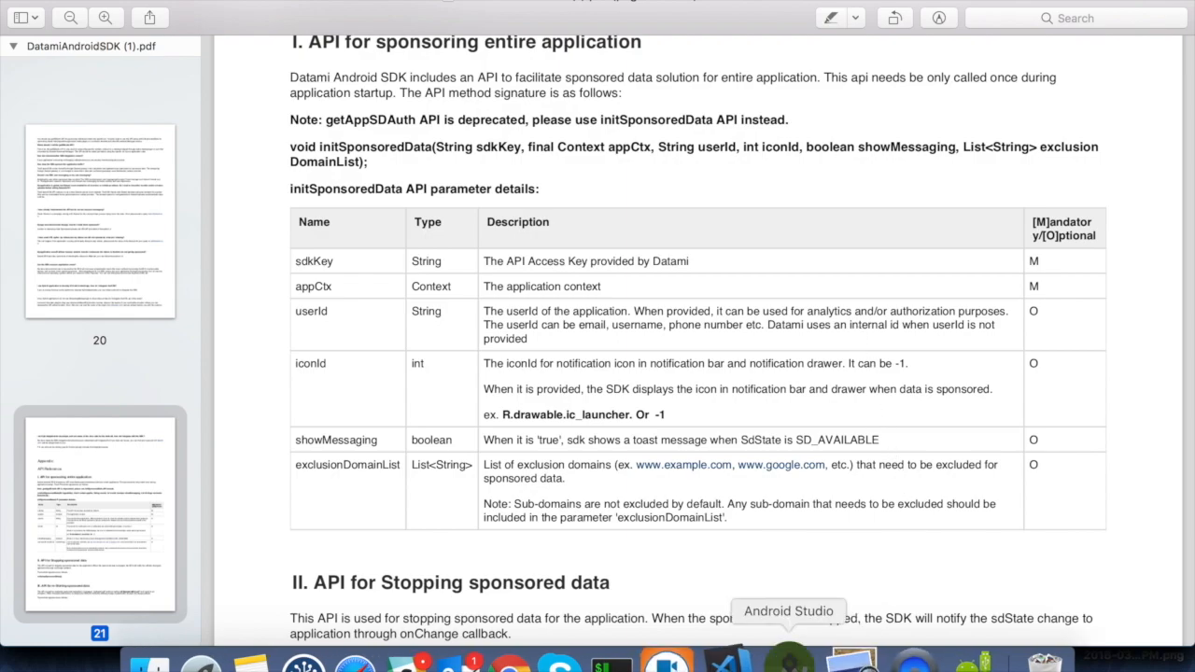
Inside onCreate, call SmiSdk.initSponsoredData() via autocomplete and begin a String apiKey declaration
{"action": "left_click", "coordinate": [788, 664]}
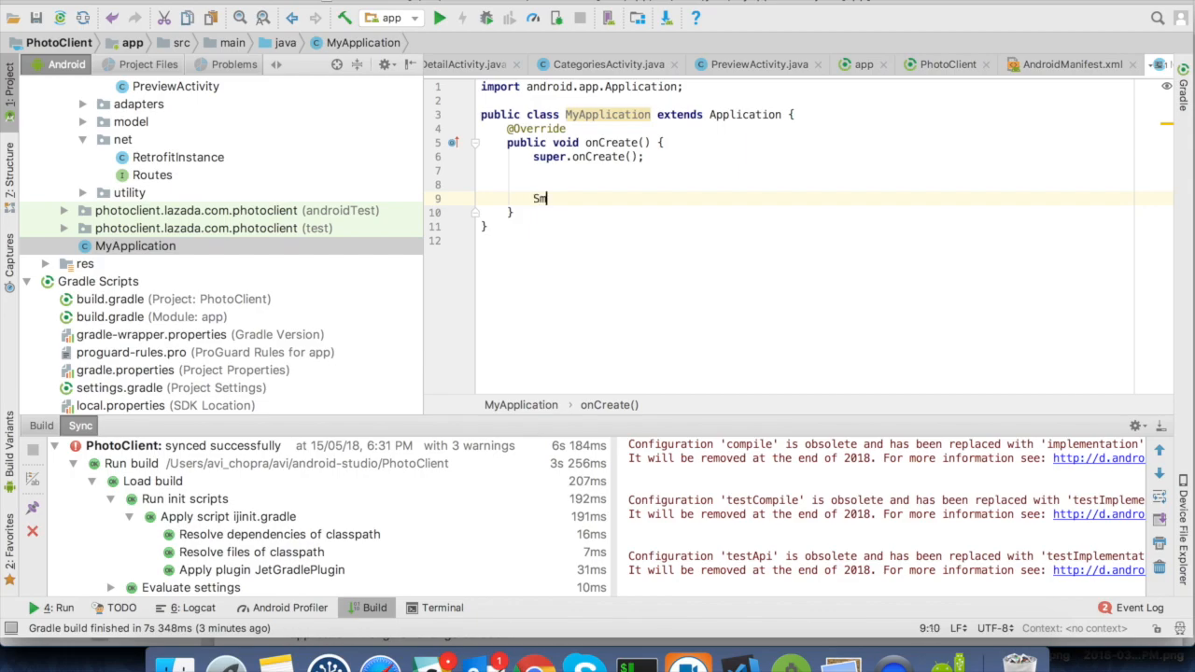
{"action": "type", "text": "iSdk.i"}
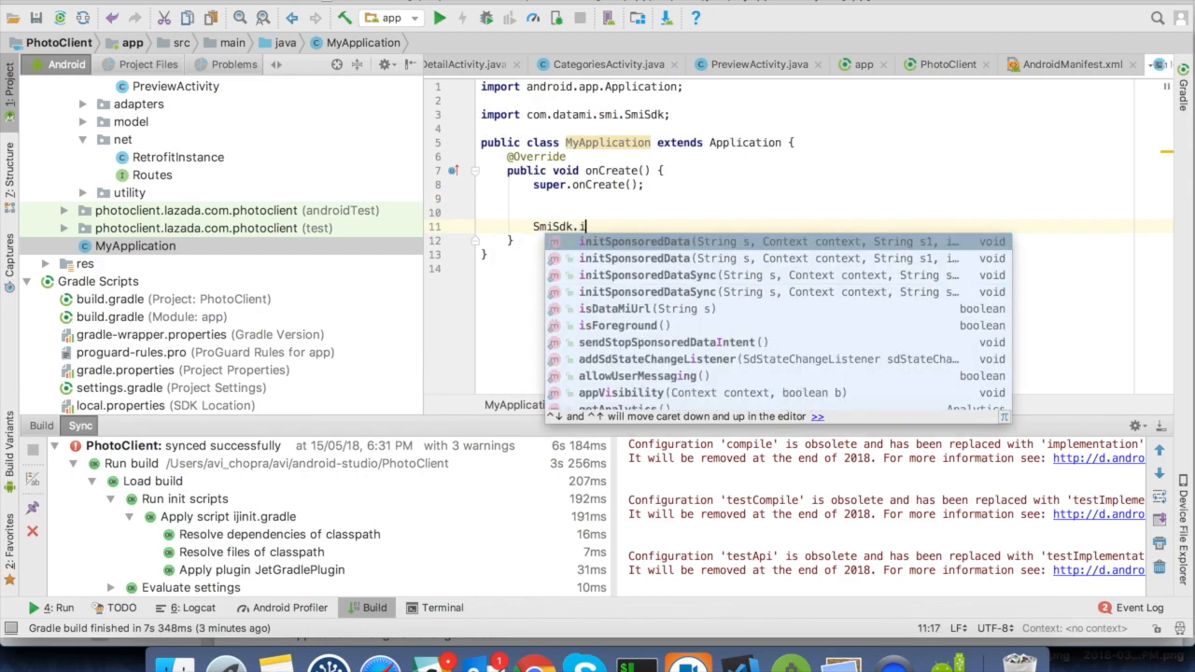
{"action": "type", "text": "nitSponsoredData();"}
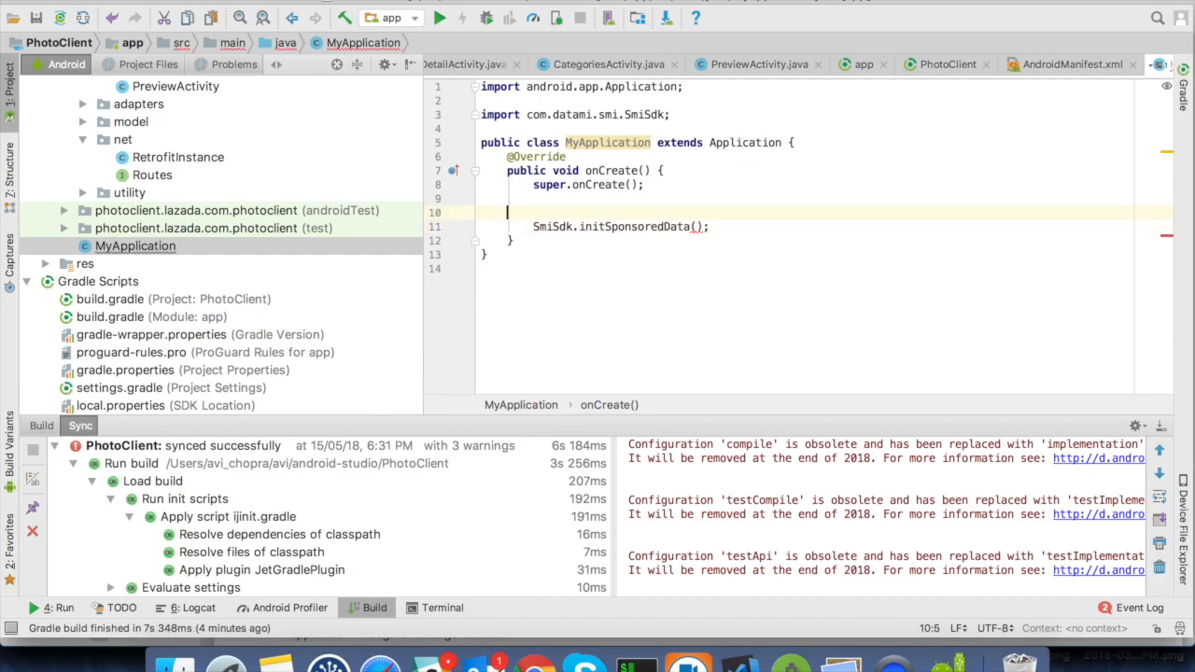
{"action": "type", "text": "String_a"}
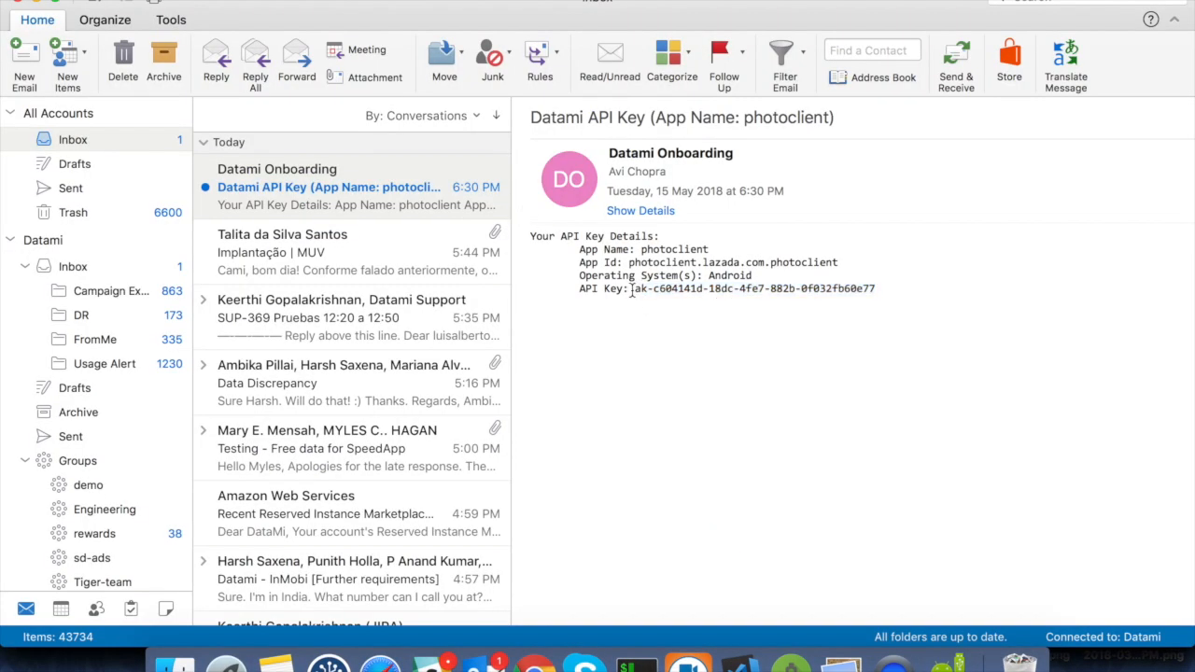
Select the photoclient API key value in the Datami Onboarding email to copy it
{"action": "left_click_drag", "start_coordinate": [633, 287], "coordinate": [873, 288]}
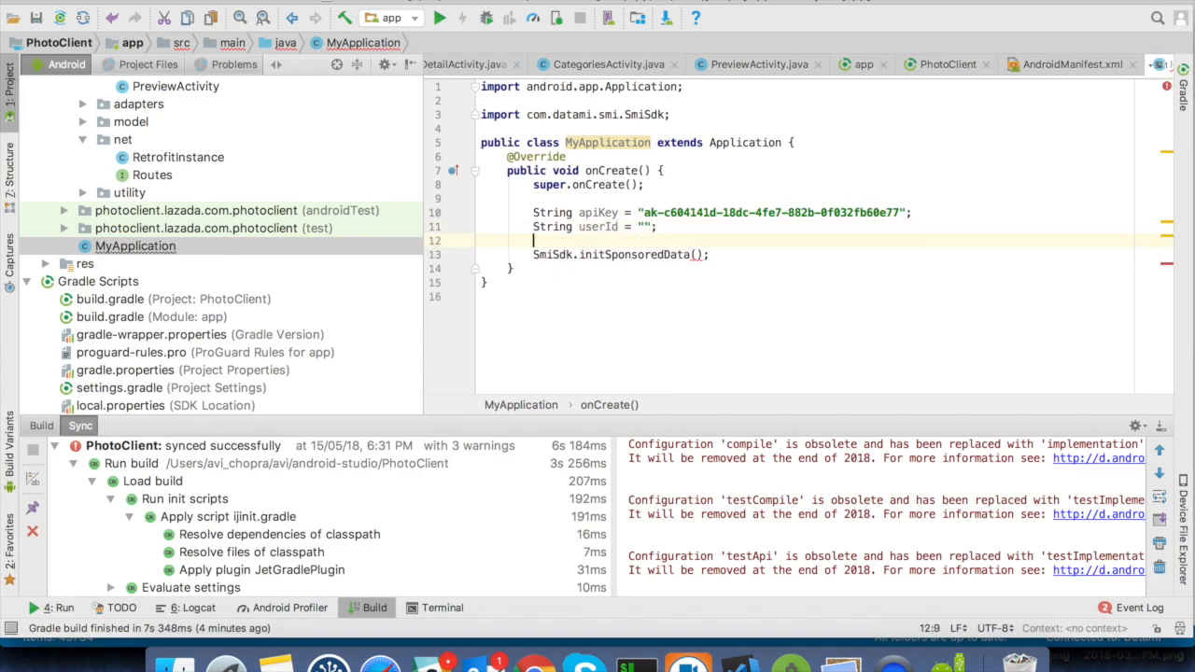
Declare a null List exclusionDomains and int iconId = -1 in onCreate
{"action": "type", "text": "List exclusionDomains = null;"}
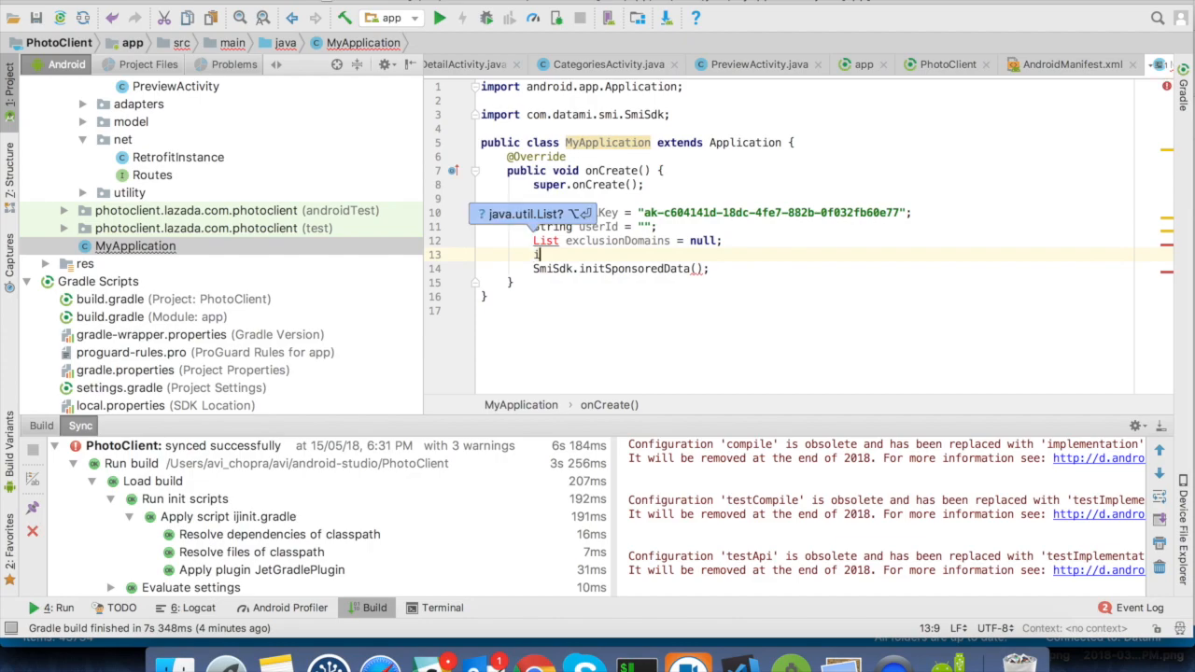
{"action": "type", "text": "nt iconId ="}
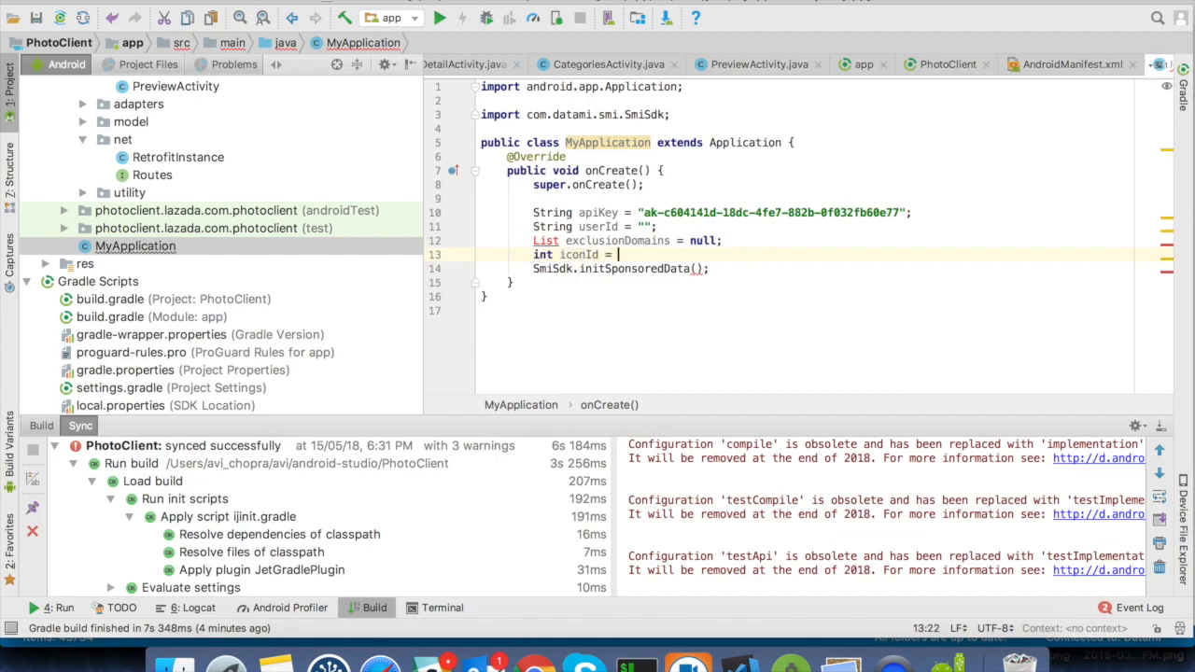
{"action": "type", "text": "-1;"}
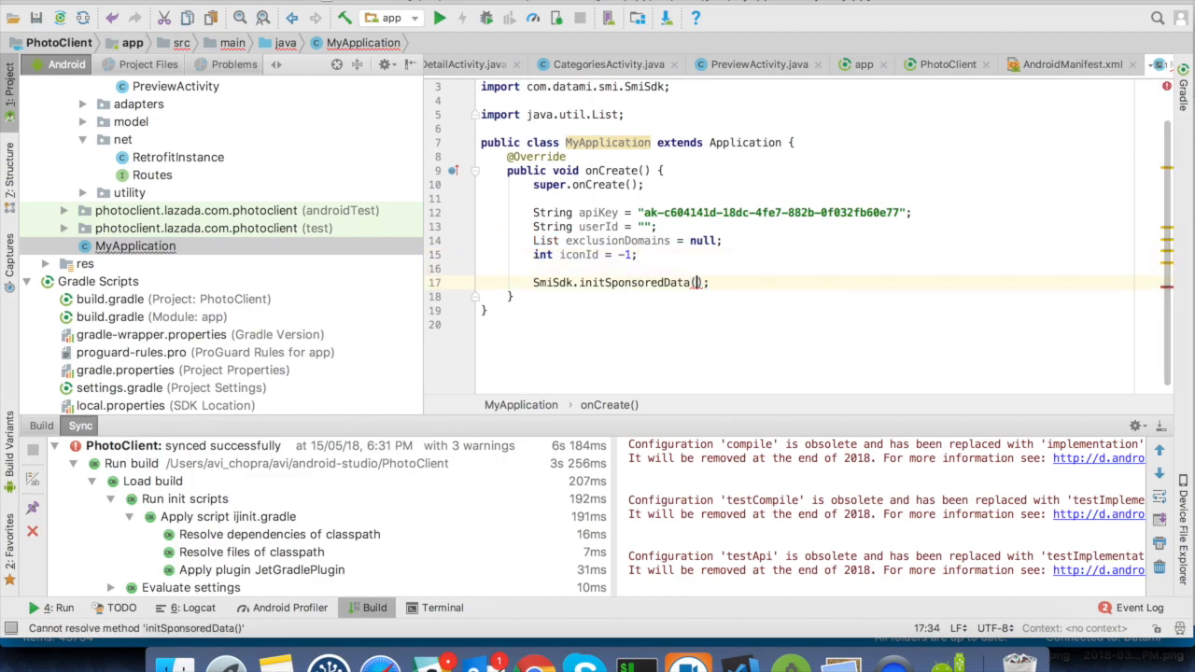
Pass apiKey and this as the first arguments to initSponsoredData
{"action": "type", "text": "apiKey"}
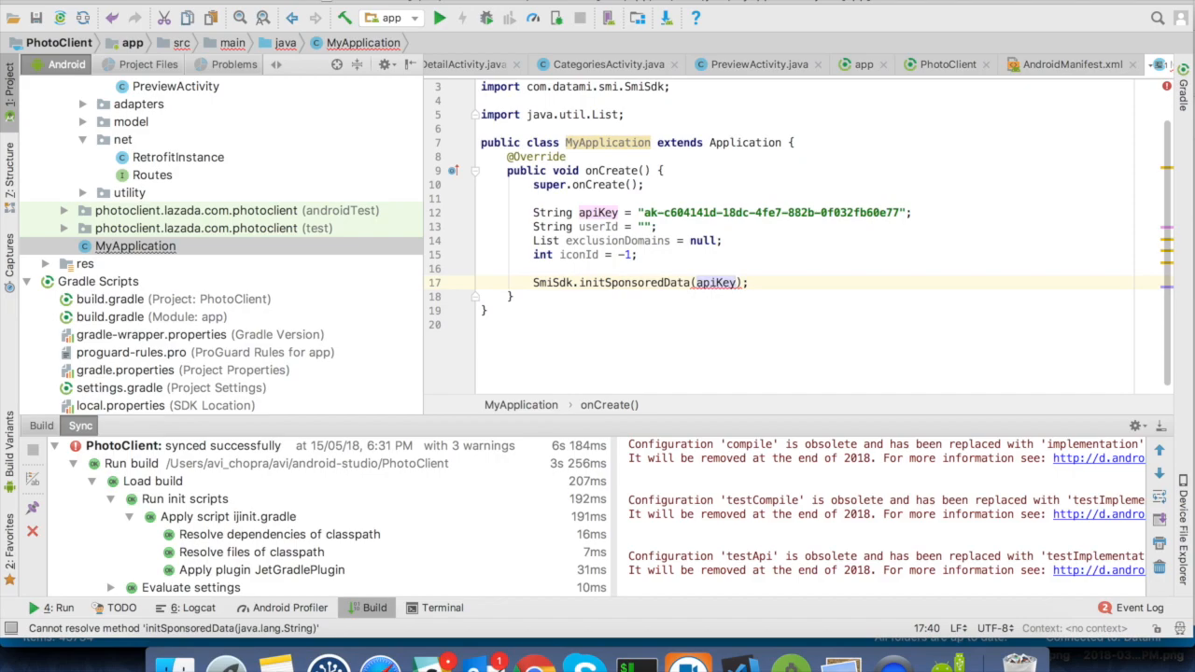
{"action": "type", "text": ", this"}
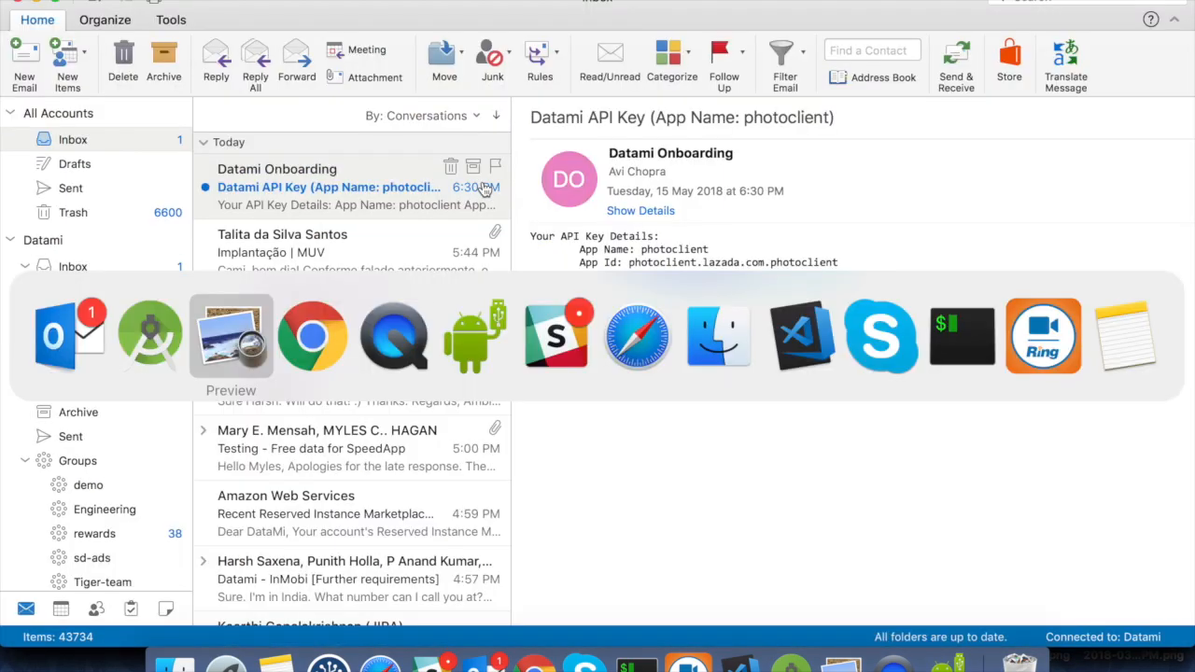
{"action": "left_click", "coordinate": [231, 336]}
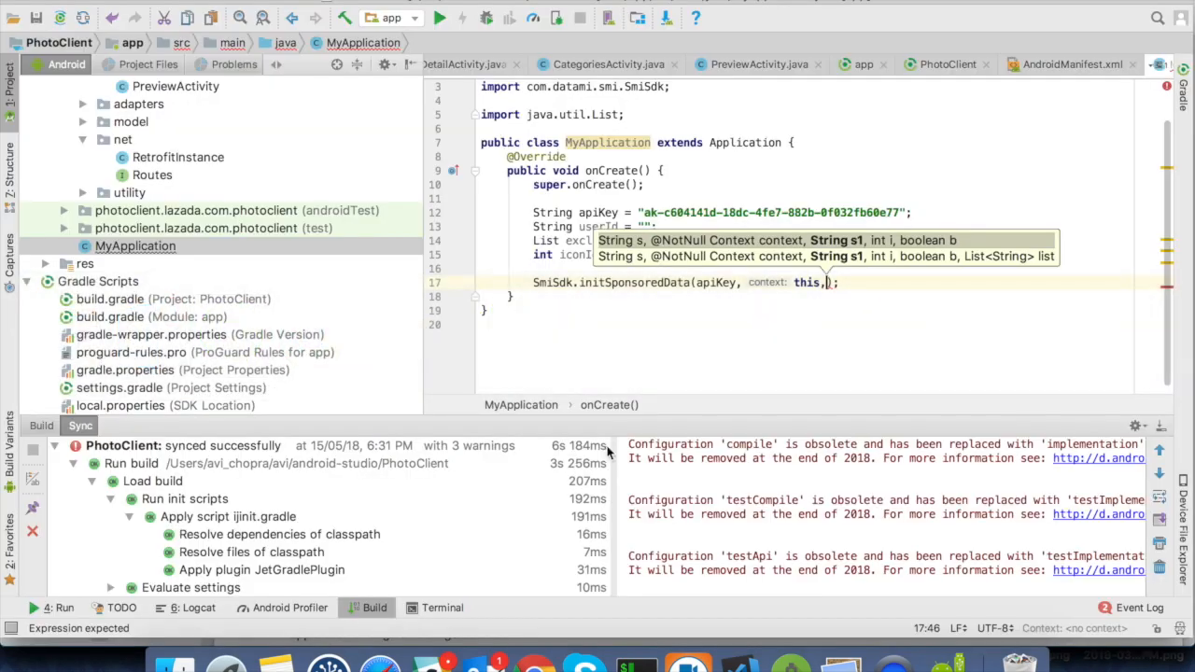
Add userId and iconId arguments and declare boolean showSDKMessaging = true
{"action": "type", "text": "userId, iconId,"}
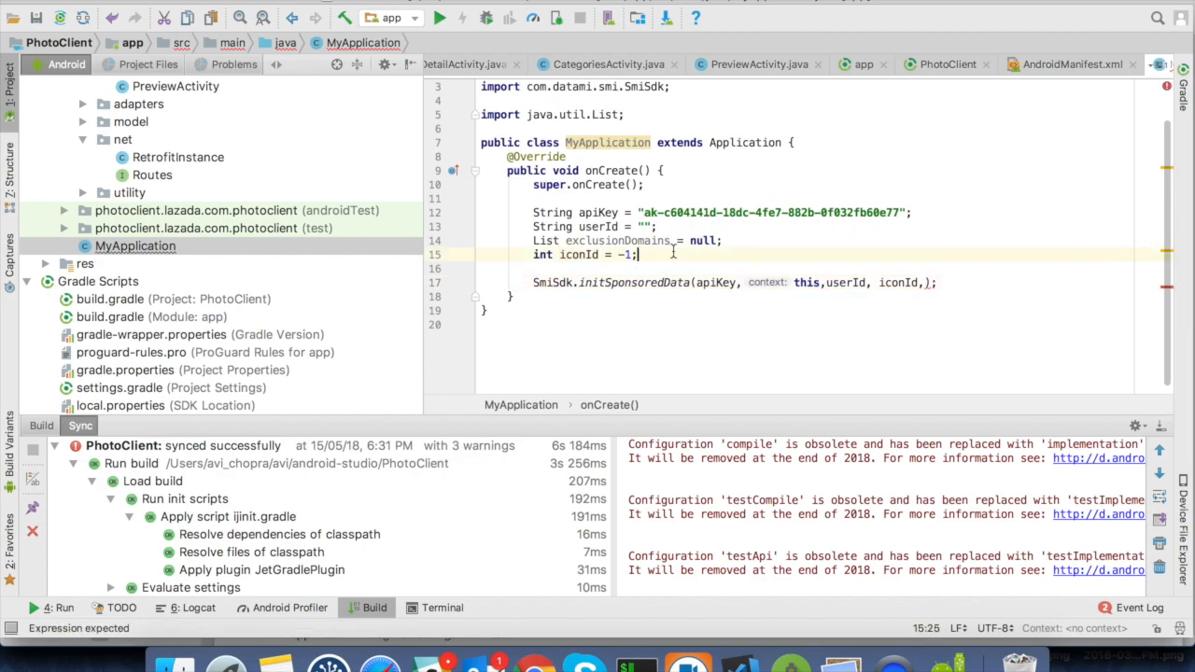
{"action": "type", "text": "boolean"}
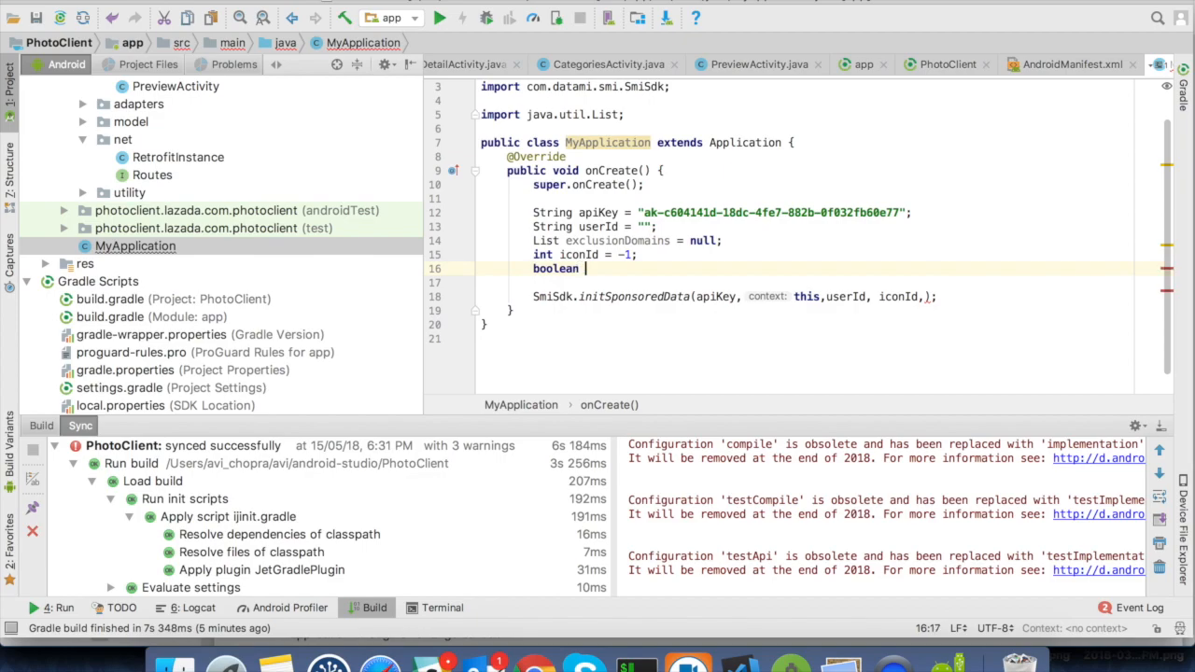
{"action": "type", "text": "showSDKMessaging ="}
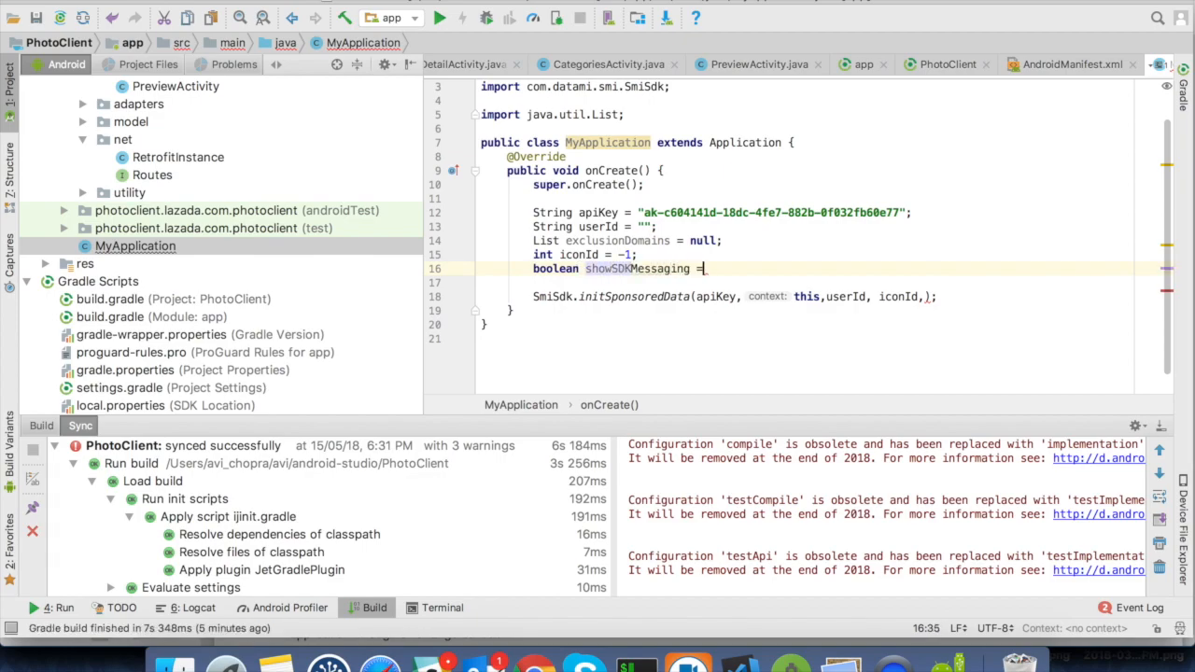
{"action": "type", "text": "true;"}
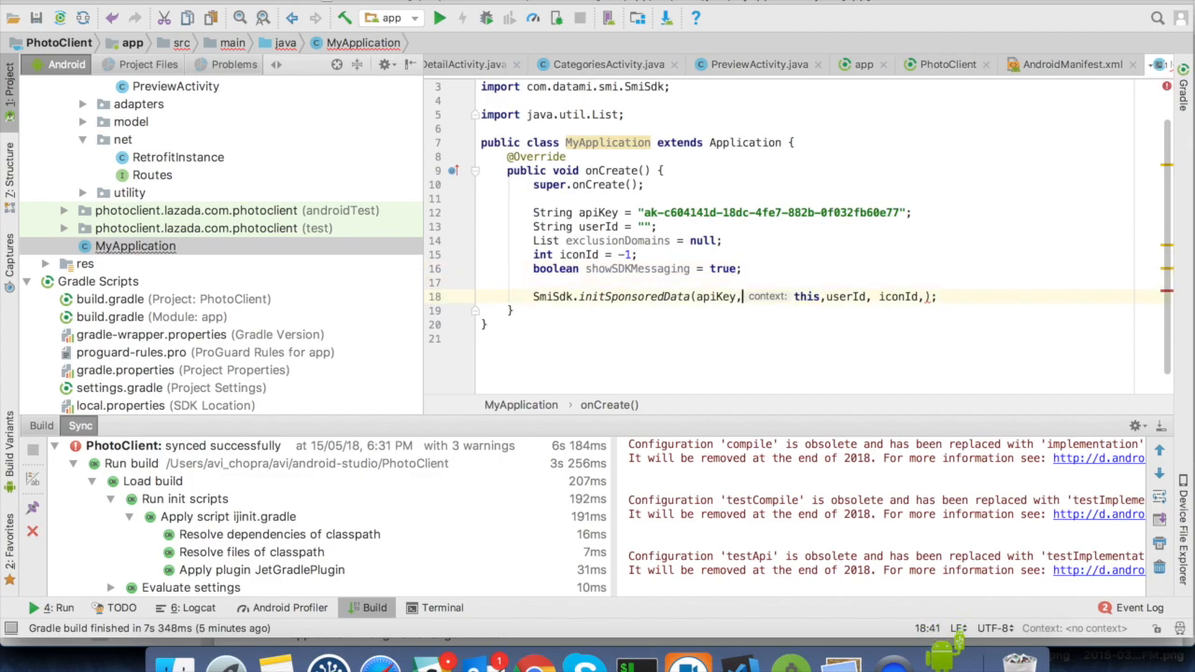
Finish the call with showSDKMessaging and exclusionDomains arguments
{"action": "type", "text": "showSDKMessaging, n"}
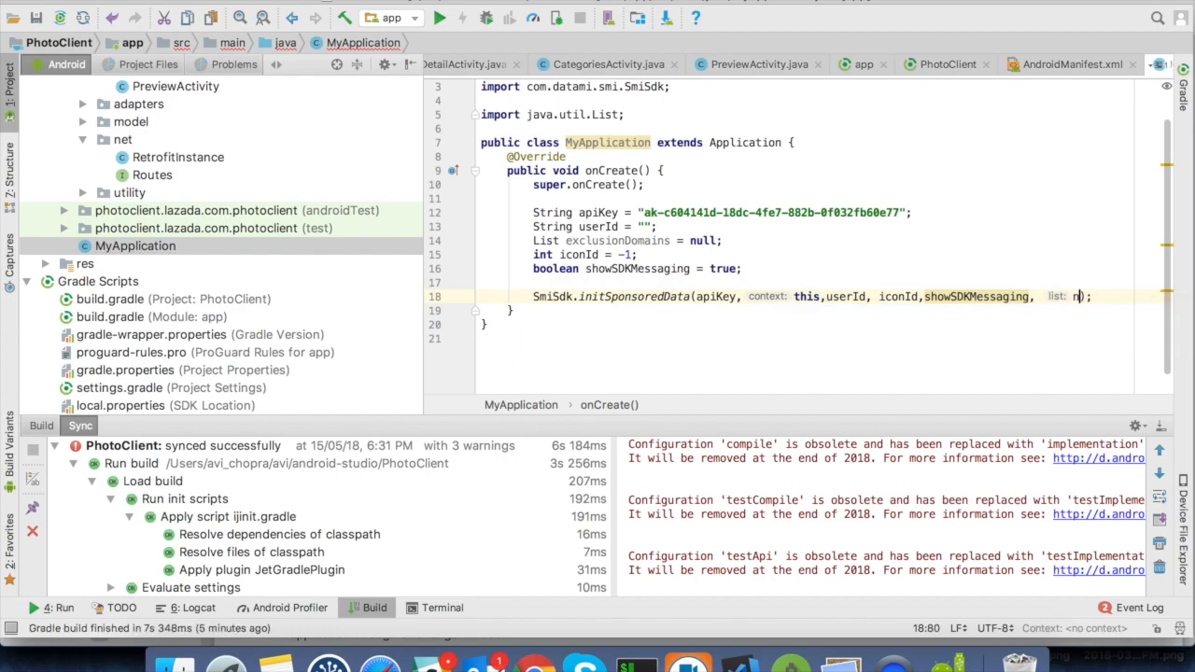
{"action": "key", "text": "Backspace"}
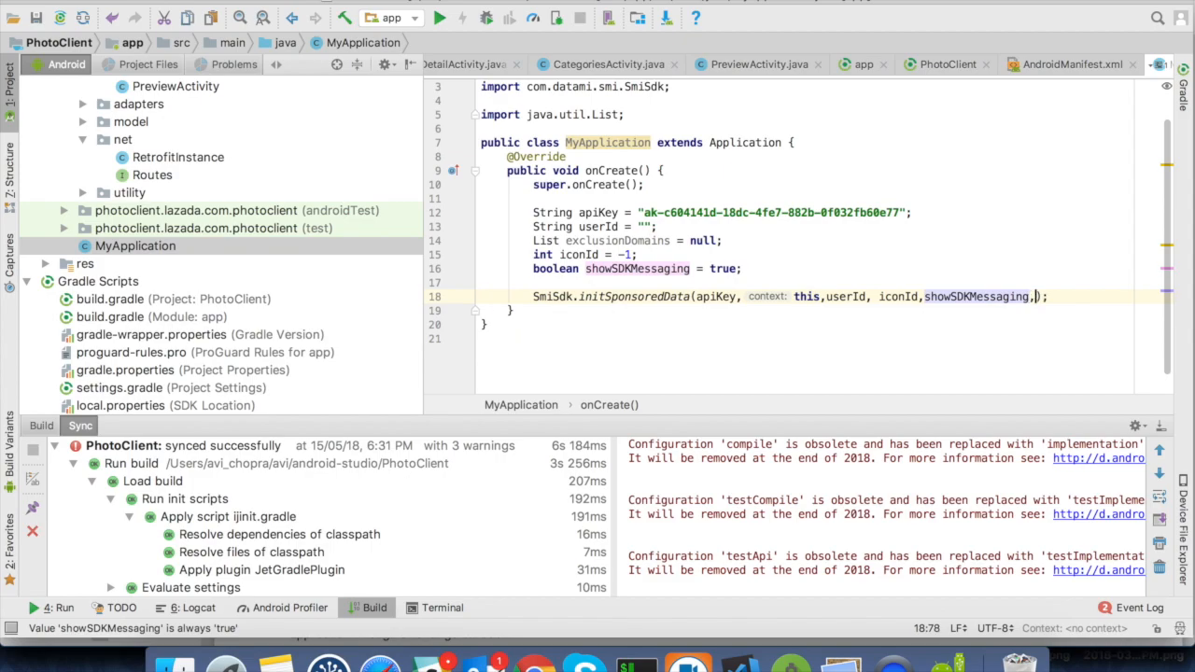
{"action": "type", "text": "exclusionDomains"}
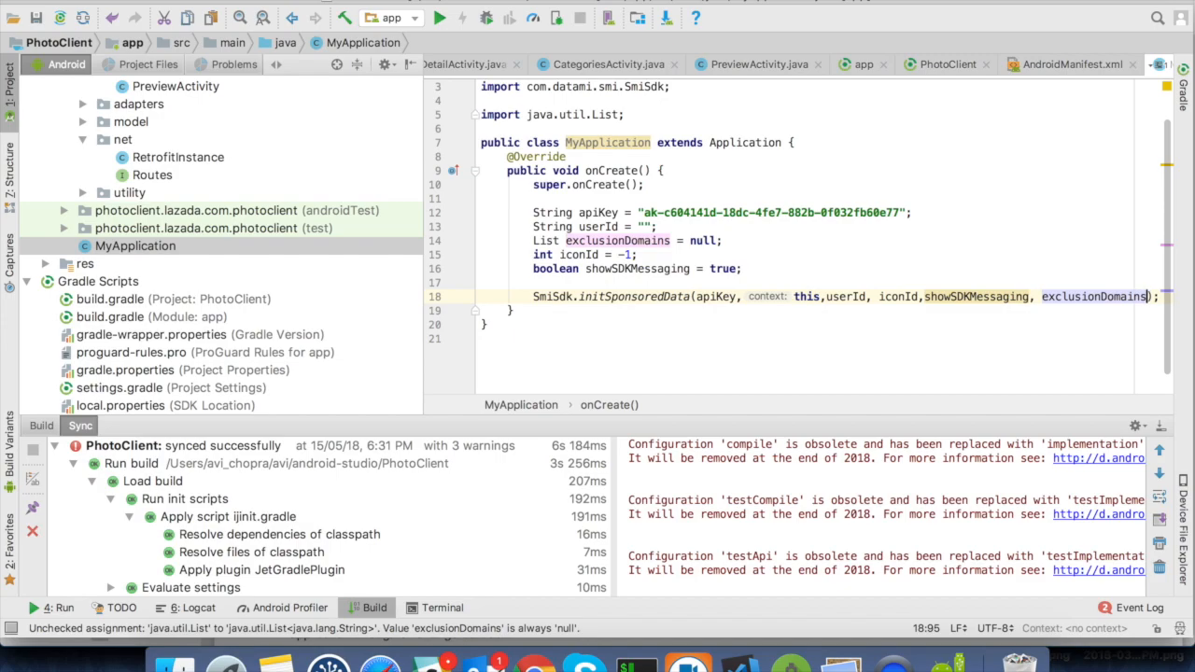
{"action": "left_click", "coordinate": [383, 8]}
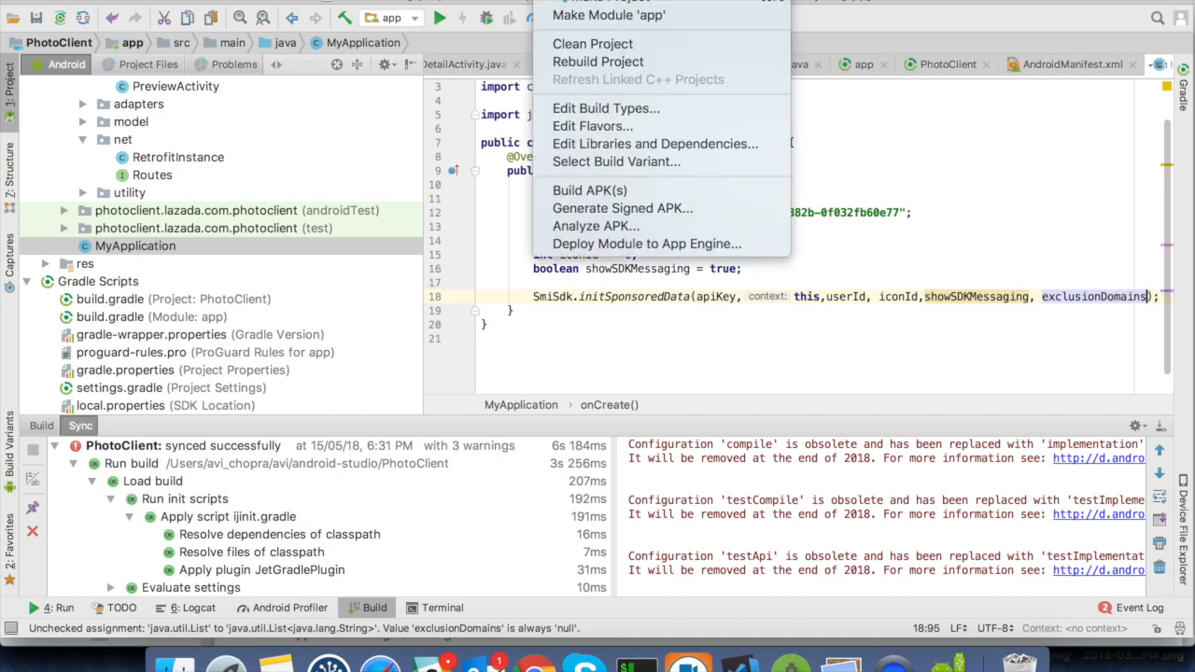
{"action": "mouse_move", "coordinate": [592, 44]}
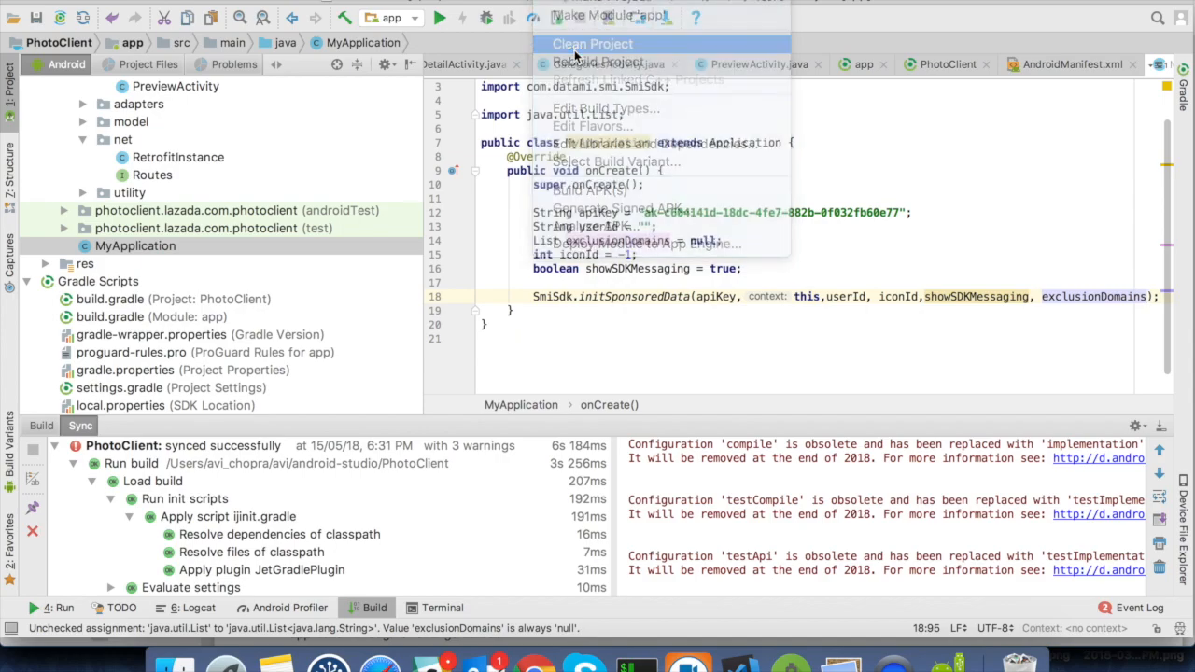